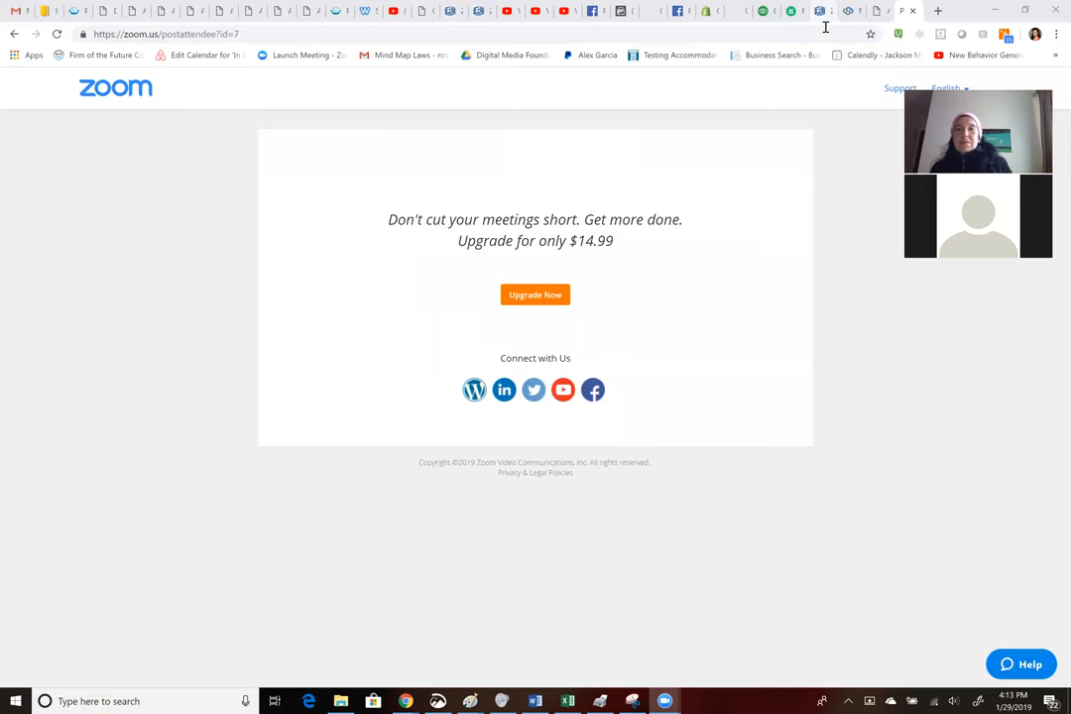
pyautogui.moveTo(847, 68)
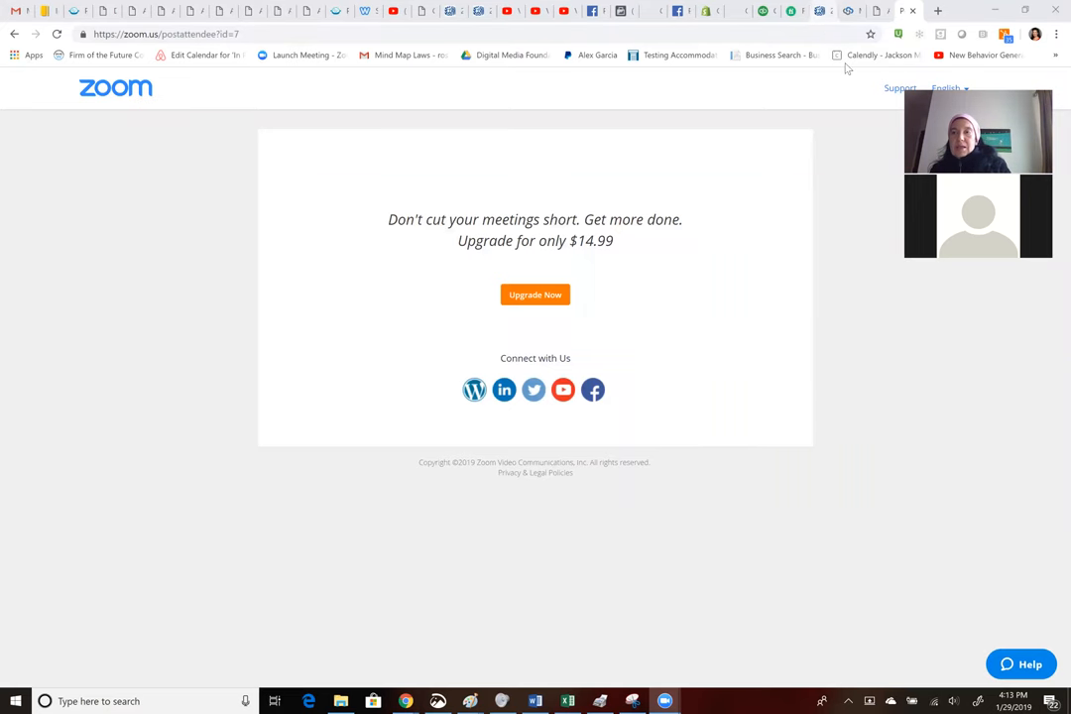
pyautogui.moveTo(766, 24)
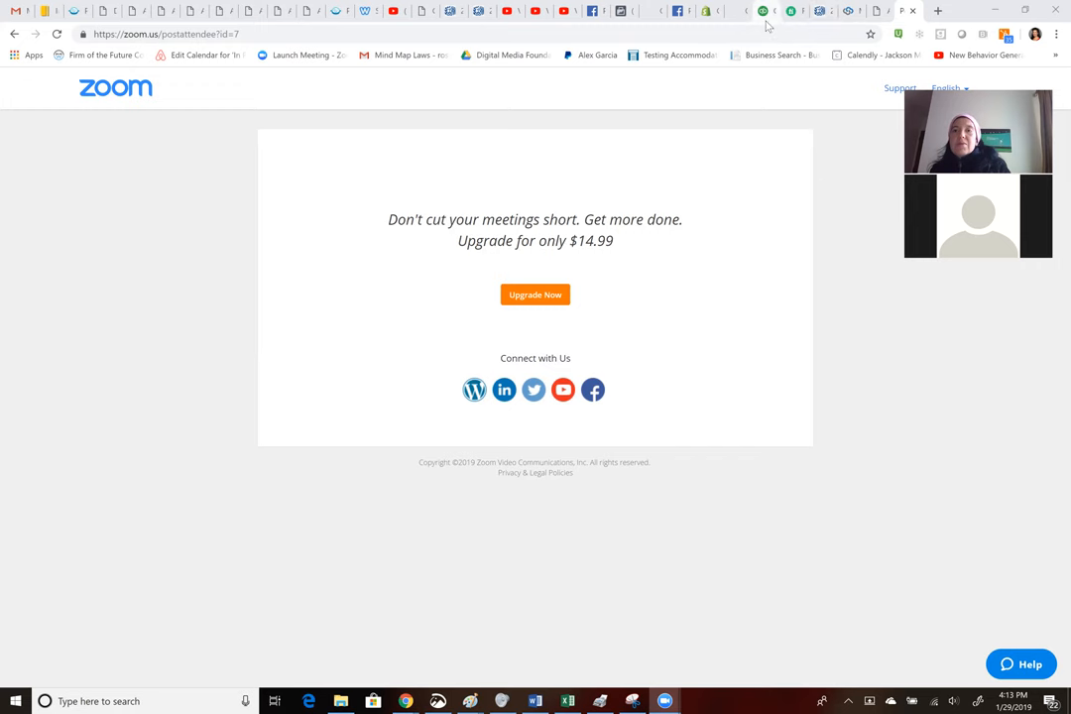
# - Open the sample company Craig's Design and Landscaping Services from the Accountant view and confirm the switch
pyautogui.click(764, 12)
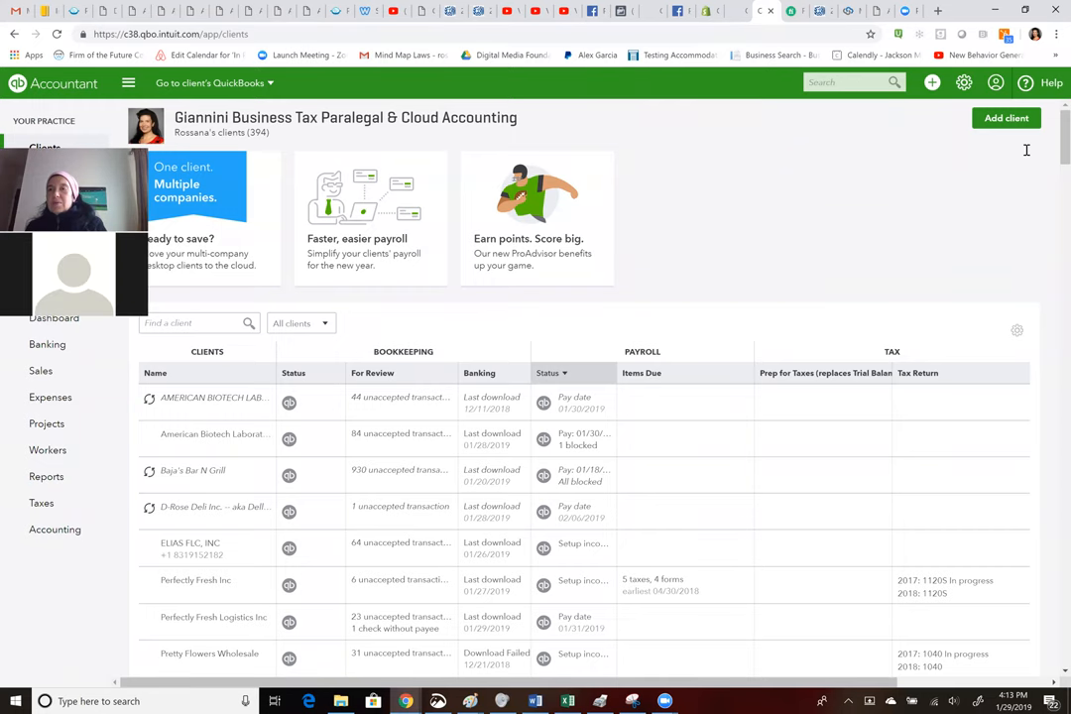
pyautogui.click(964, 83)
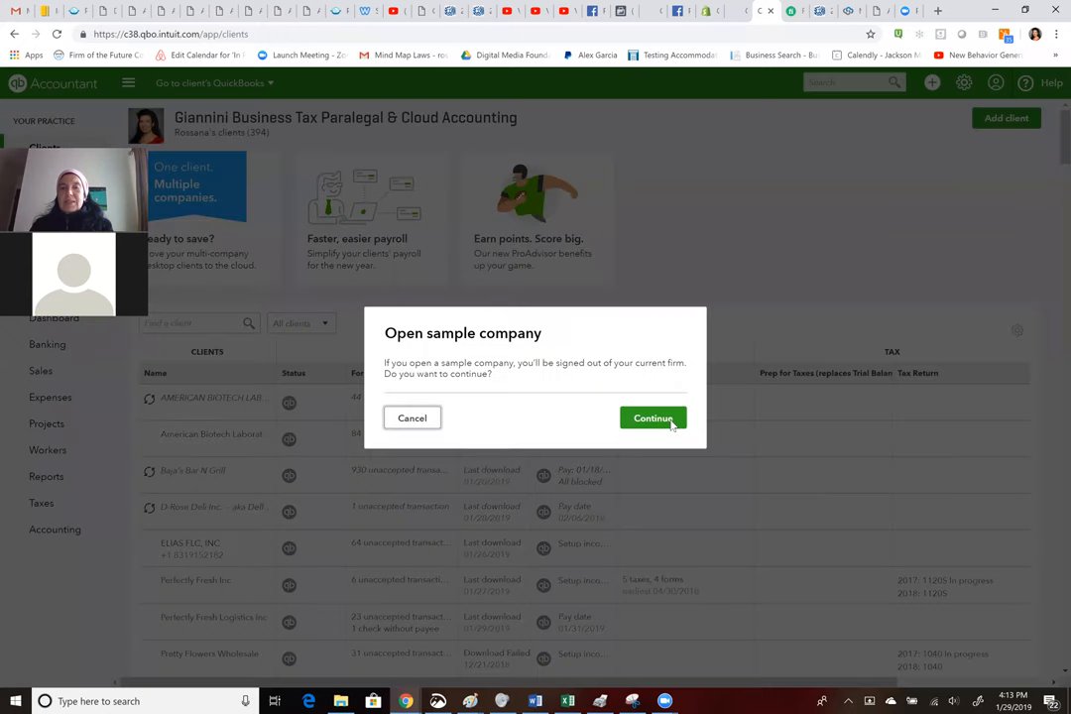
pyautogui.click(652, 416)
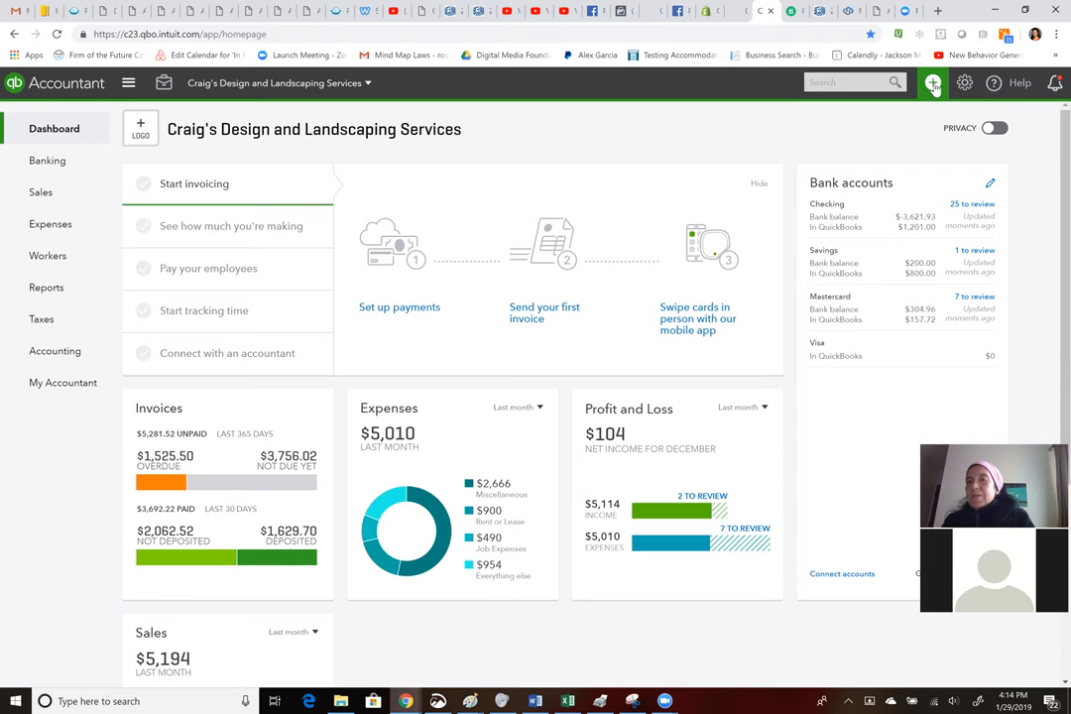
# - Bring up the + New create menu over the sample company's dashboard
pyautogui.click(933, 83)
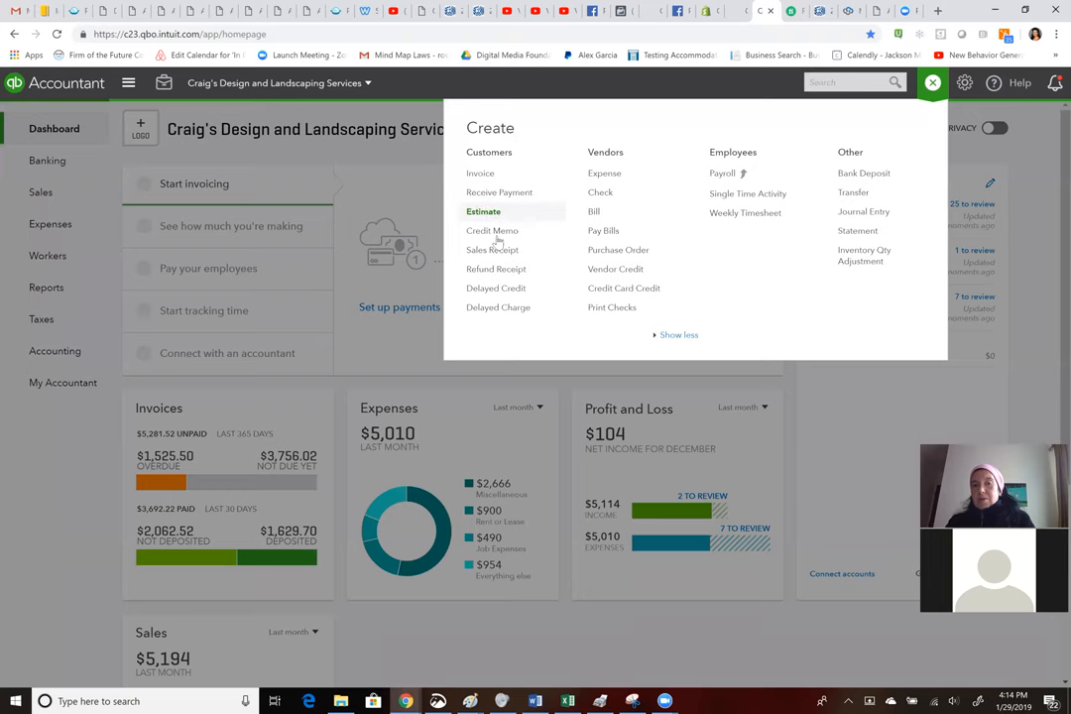
pyautogui.moveTo(492, 230)
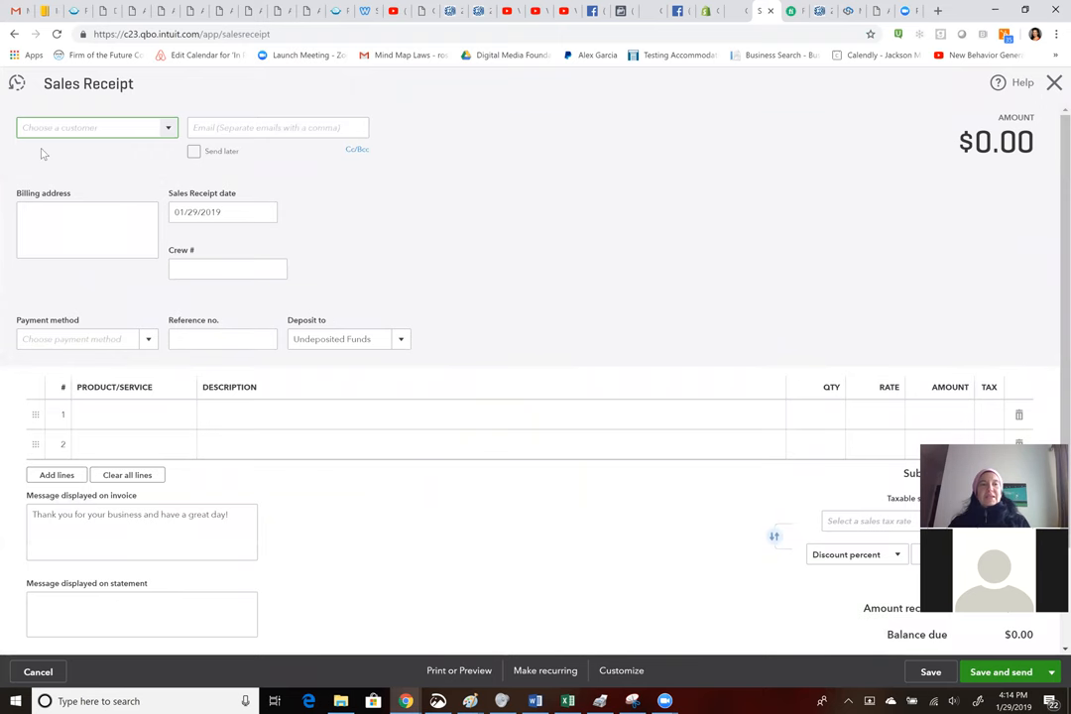
# - Add a new customer named daily sales from the receipt's customer box and save it
pyautogui.click(89, 127)
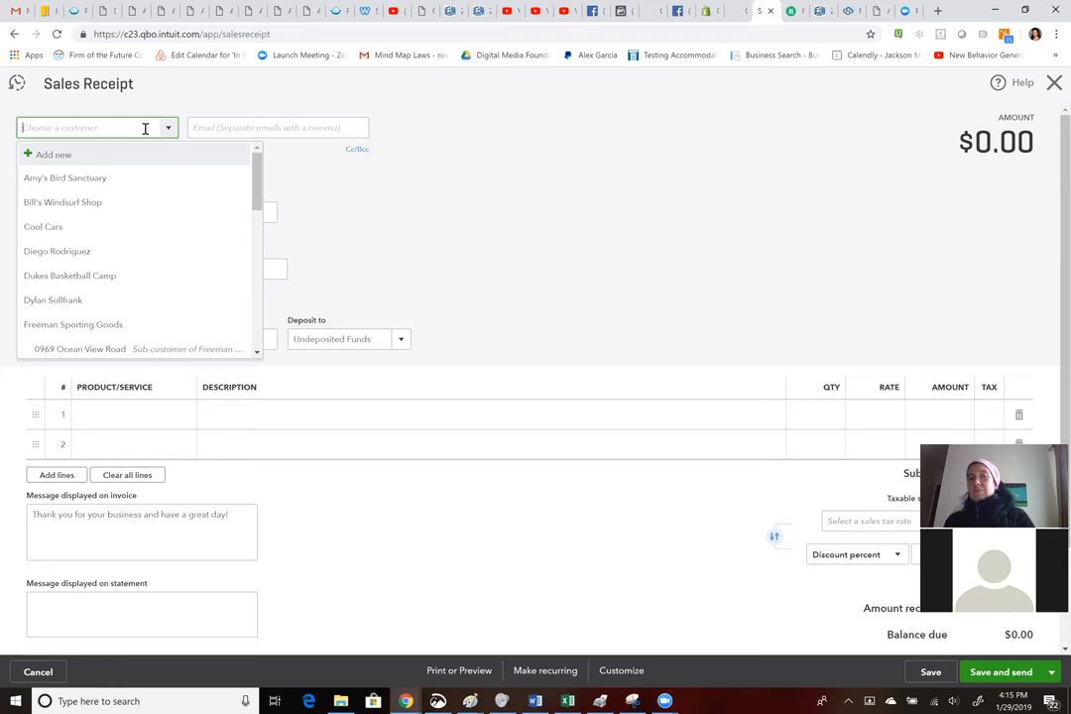
pyautogui.write('du')
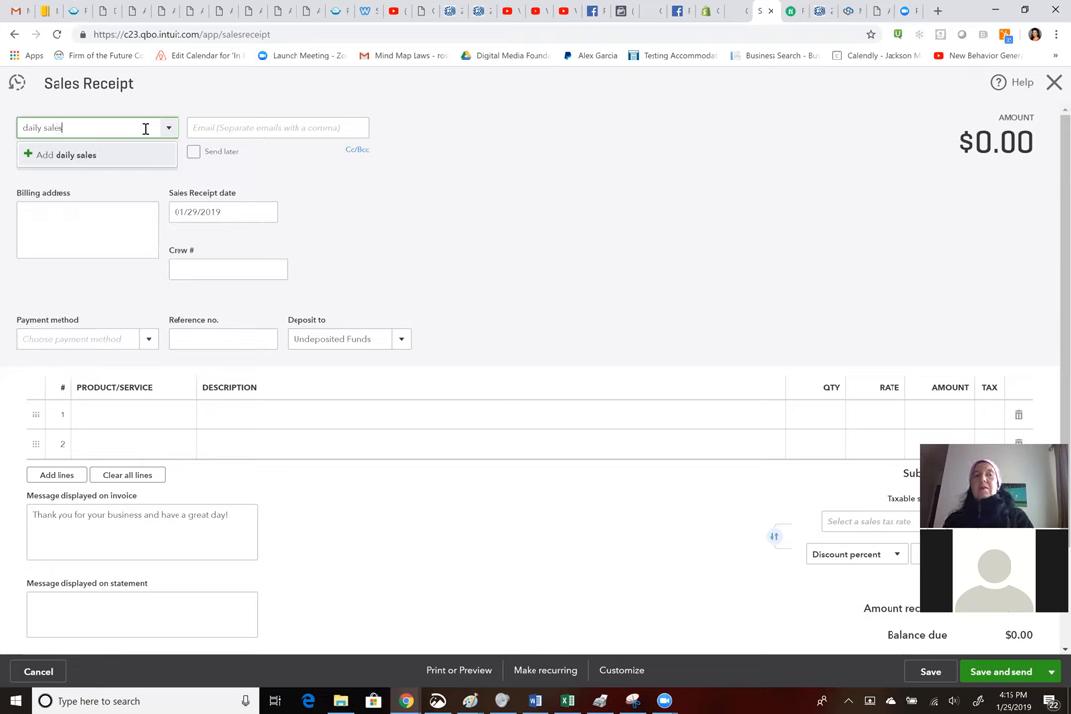
pyautogui.moveTo(139, 159)
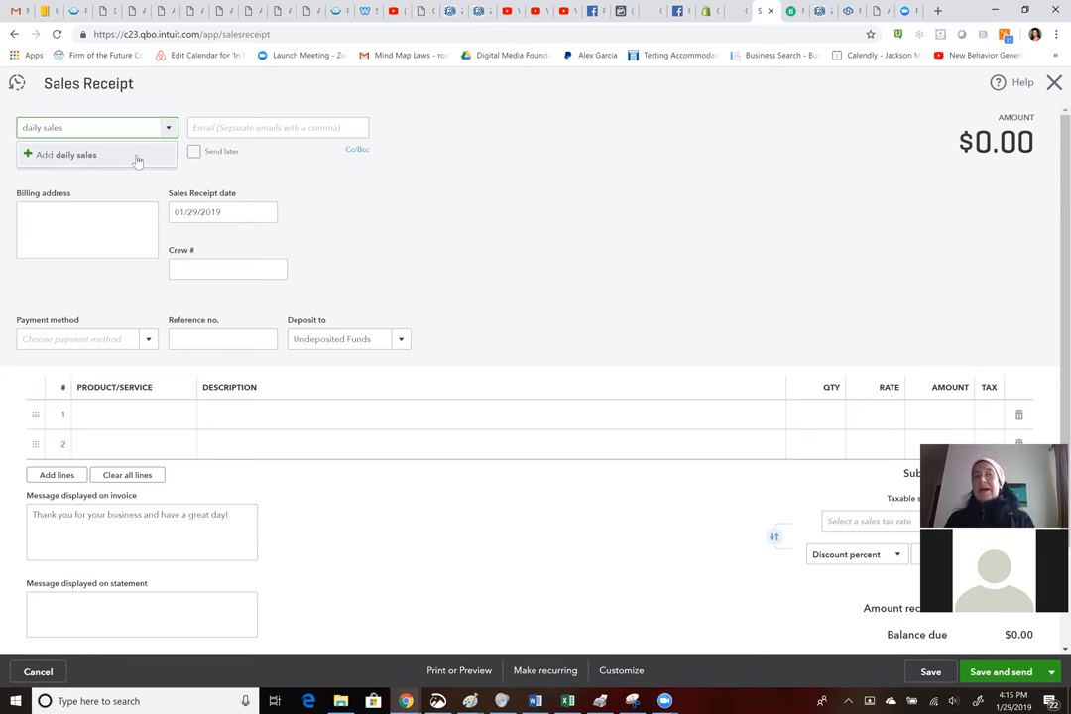
pyautogui.click(95, 127)
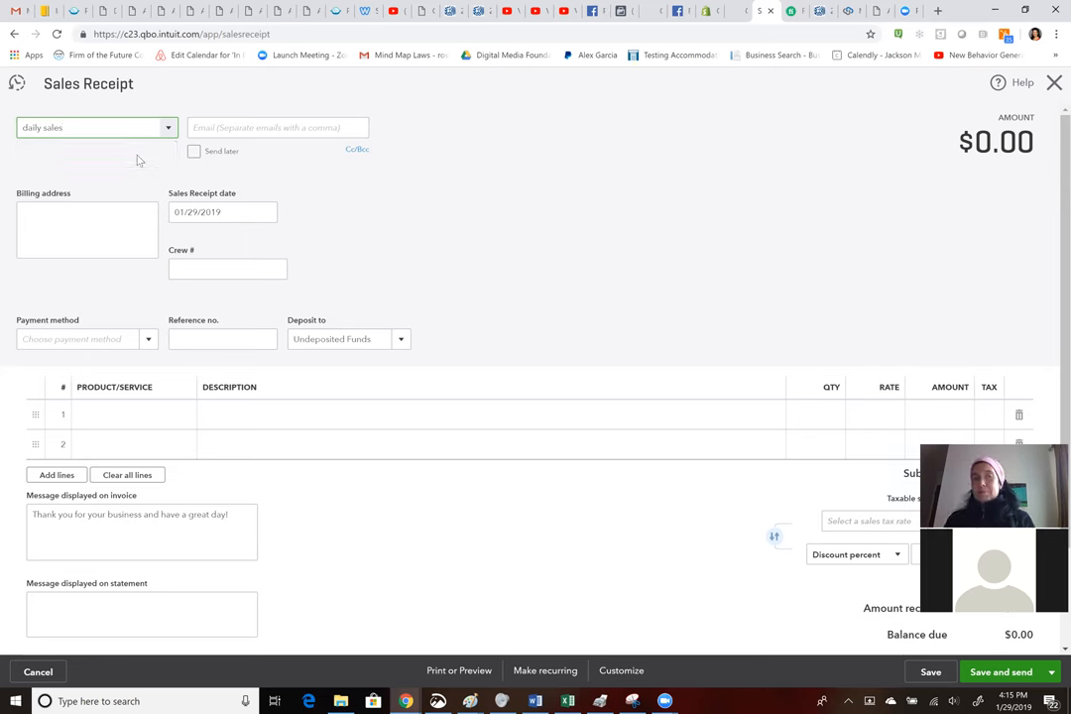
pyautogui.click(95, 127)
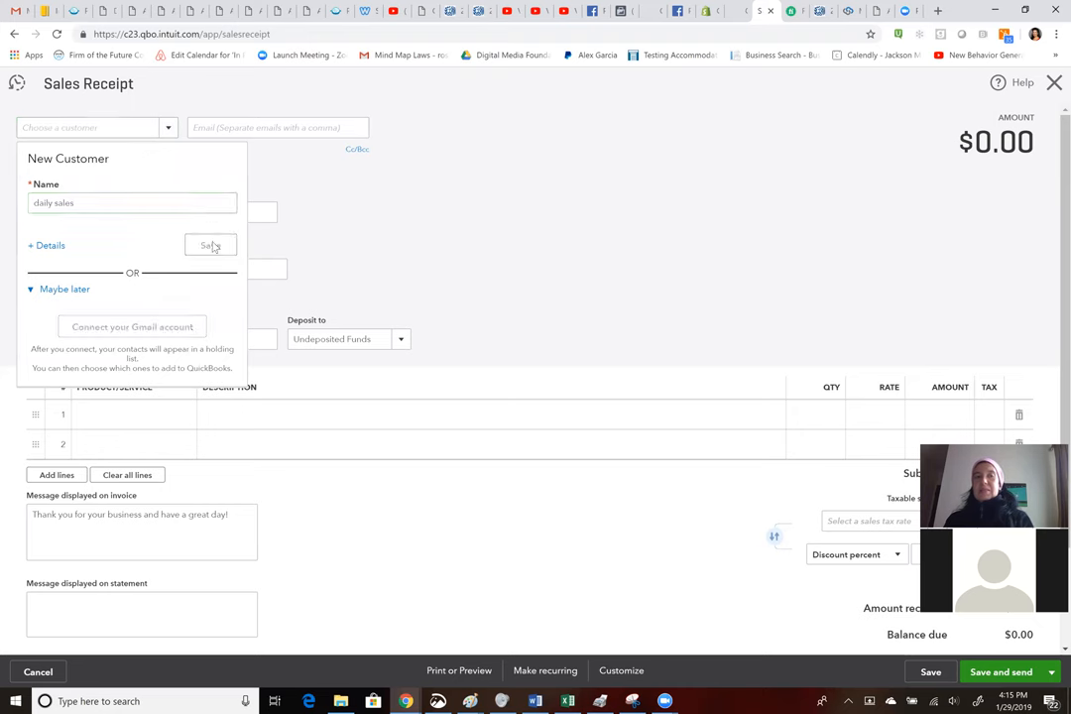
pyautogui.click(210, 246)
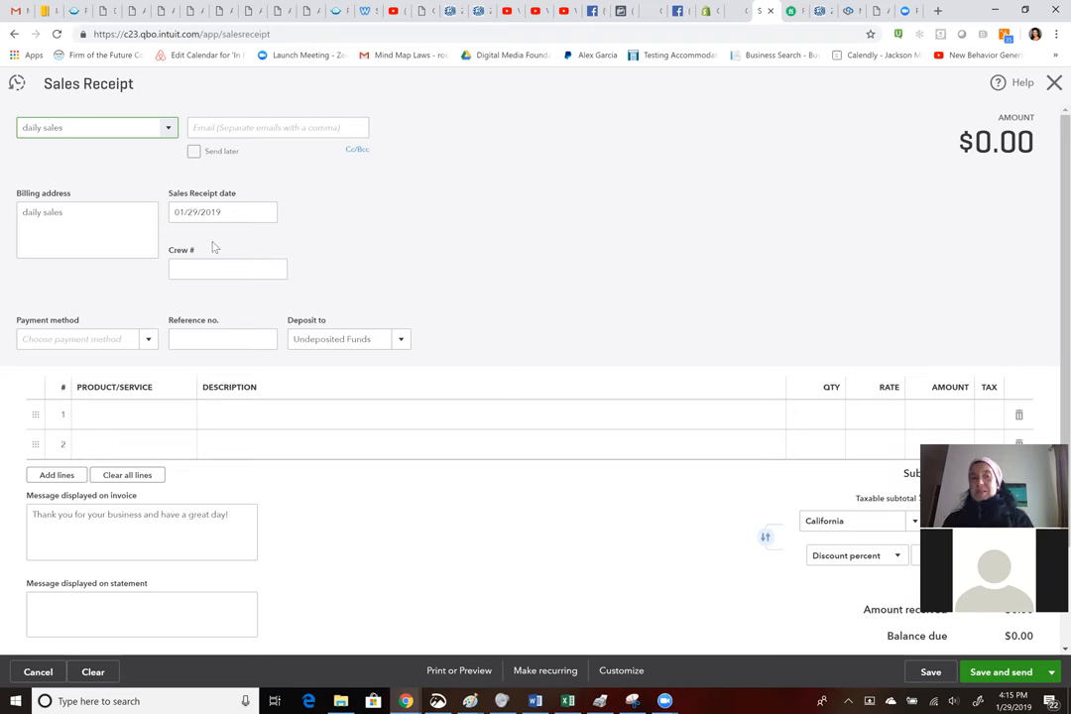
# - Set the receipt's payment method to Cash and its deposit account to Checking
pyautogui.click(95, 127)
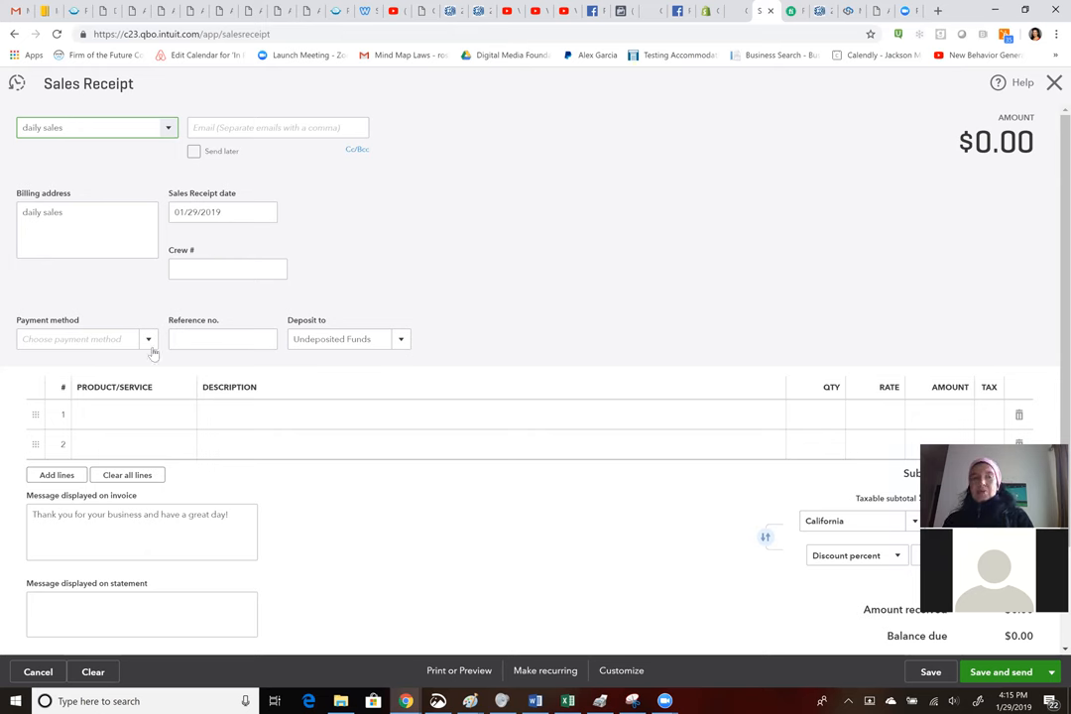
pyautogui.click(146, 339)
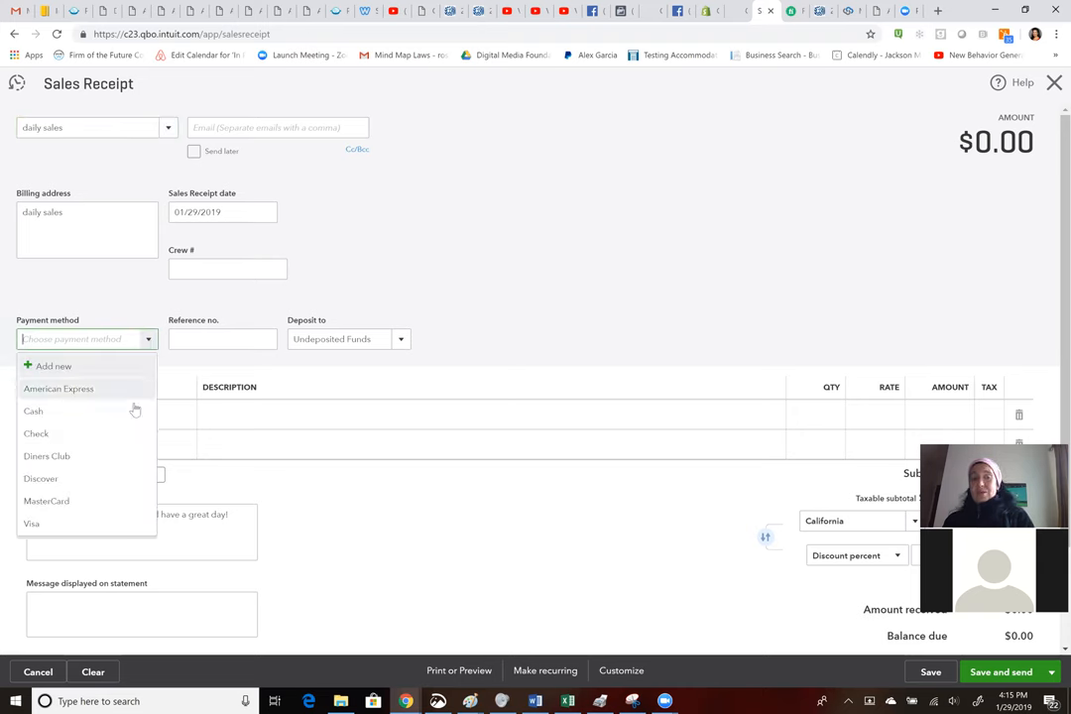
pyautogui.moveTo(131, 410)
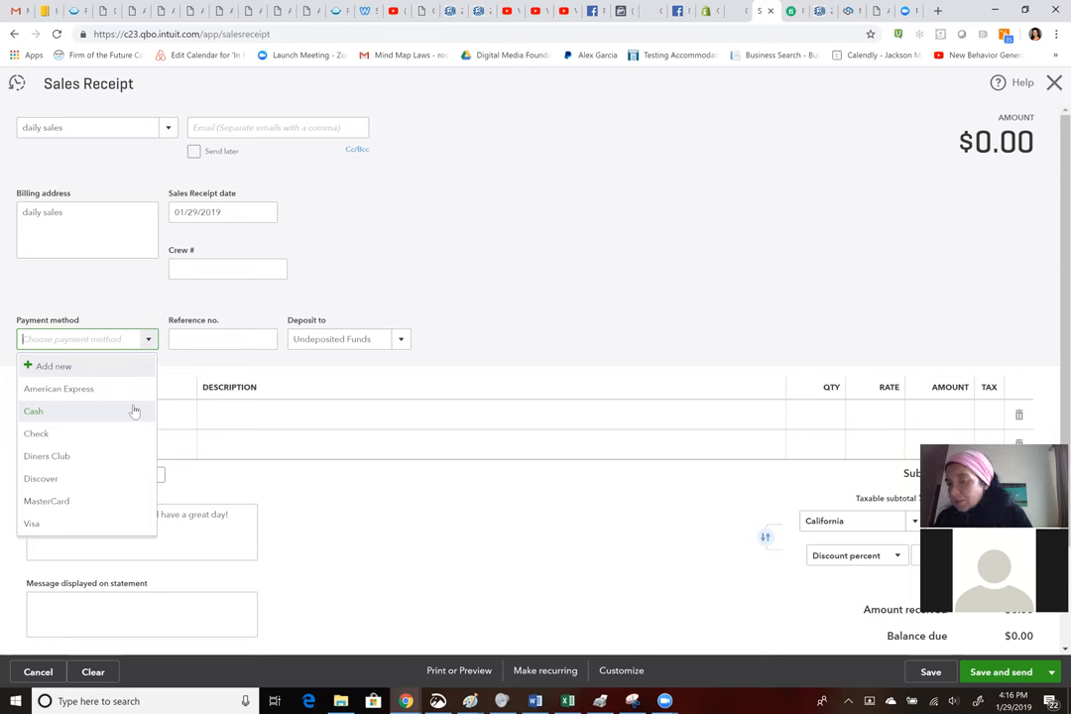
pyautogui.click(32, 410)
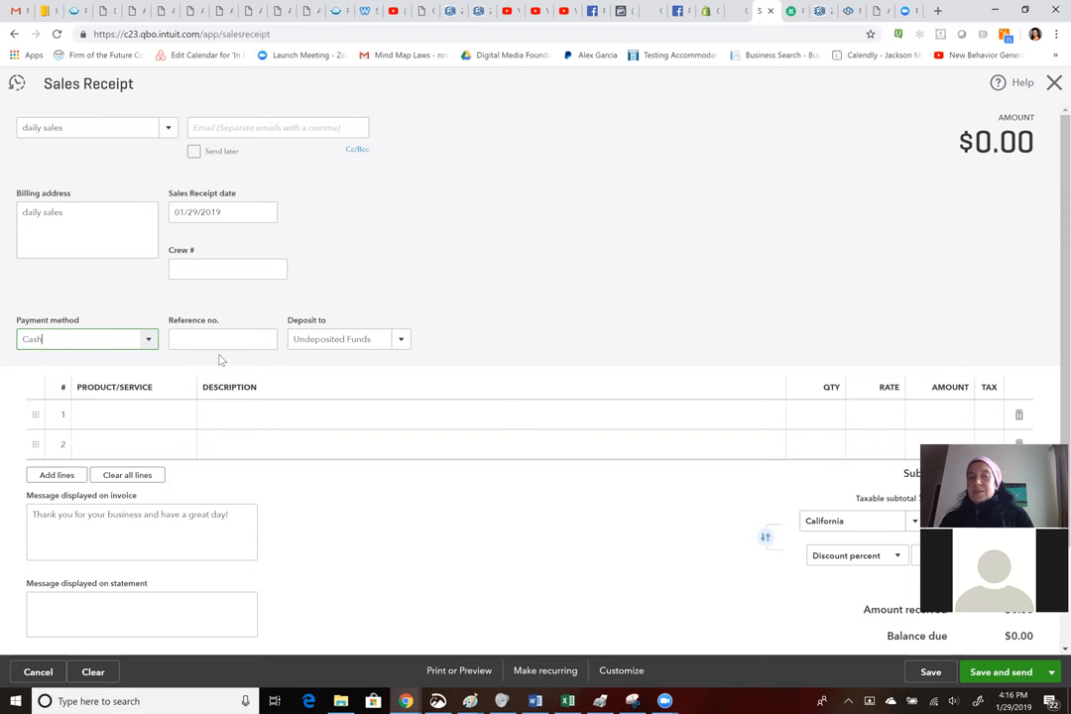
pyautogui.moveTo(401, 341)
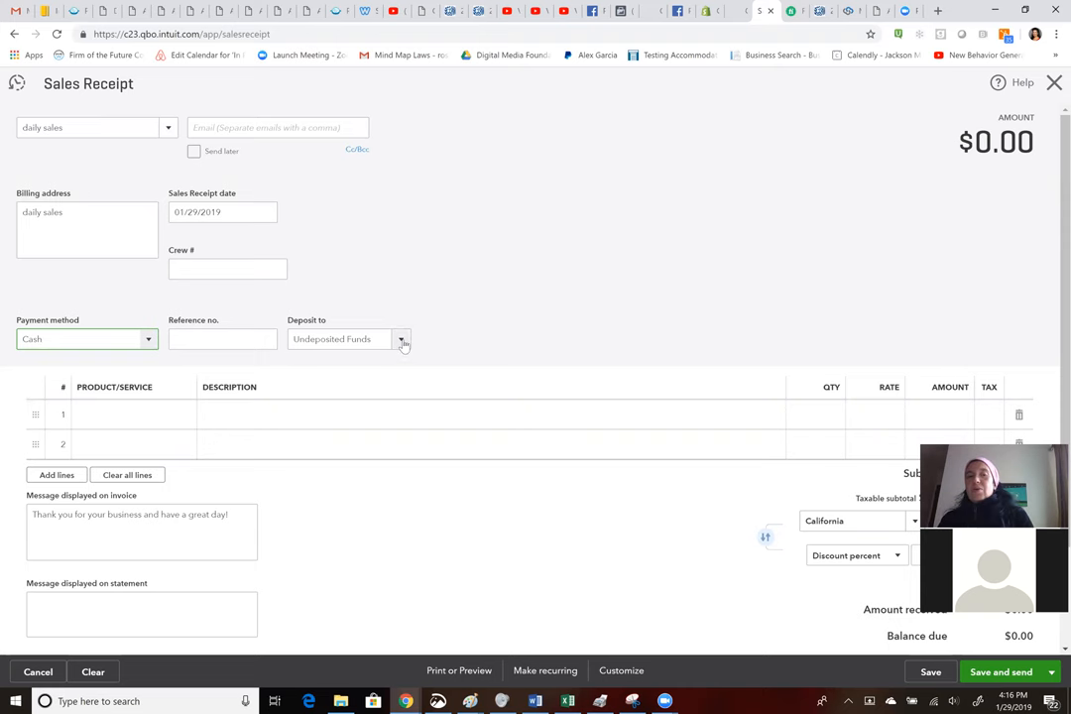
pyautogui.click(401, 339)
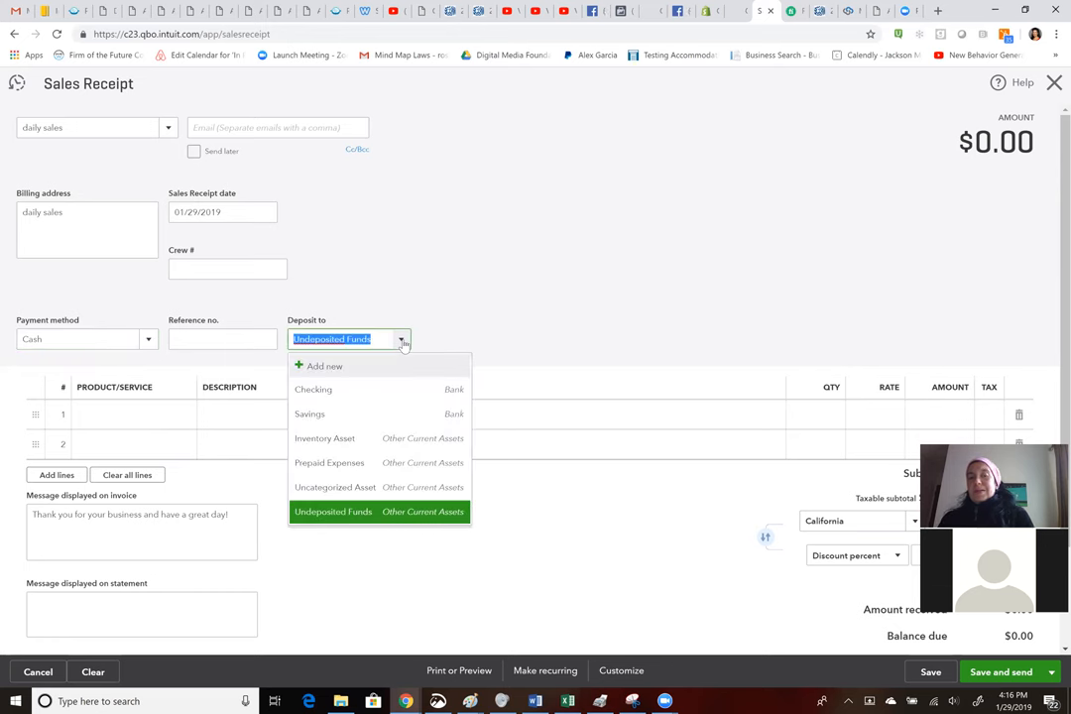
pyautogui.moveTo(401, 390)
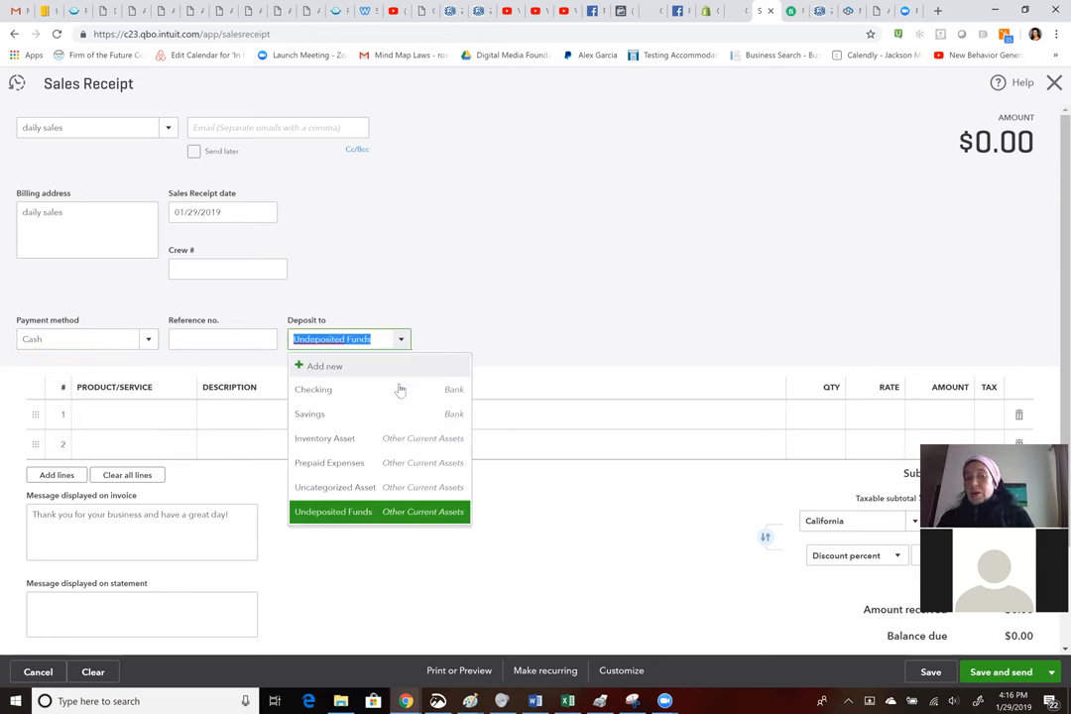
pyautogui.moveTo(377, 388)
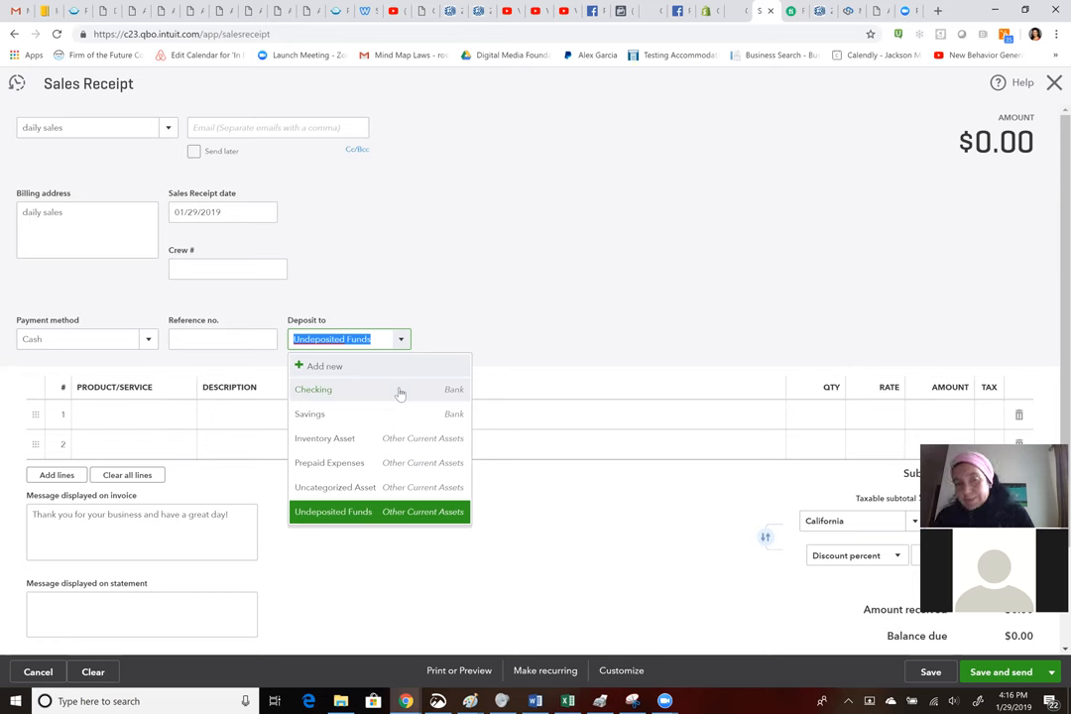
pyautogui.click(313, 389)
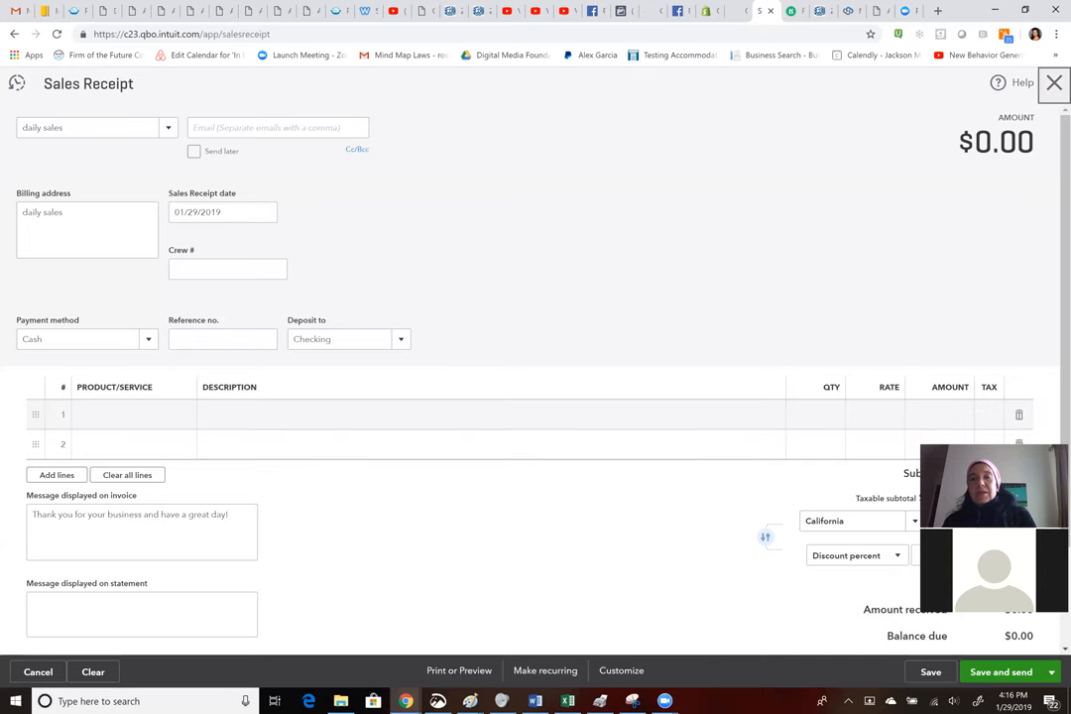
# - Sign back in to QuickBooks with the saved credentials after the session ended
pyautogui.scroll(-3)
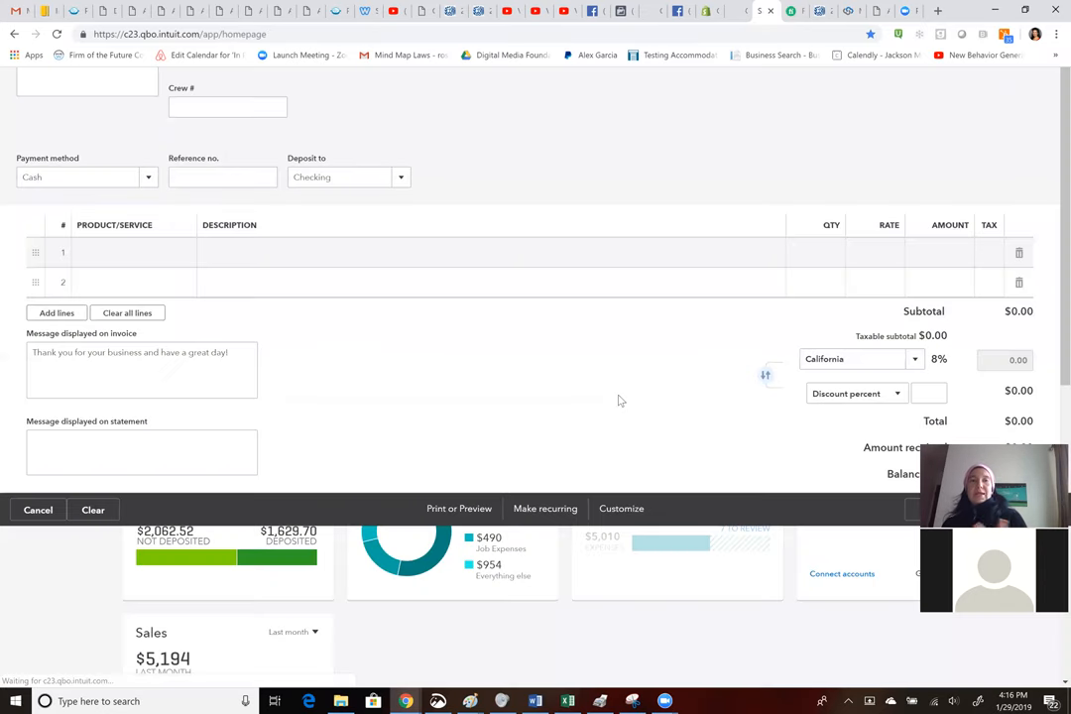
pyautogui.moveTo(373, 94)
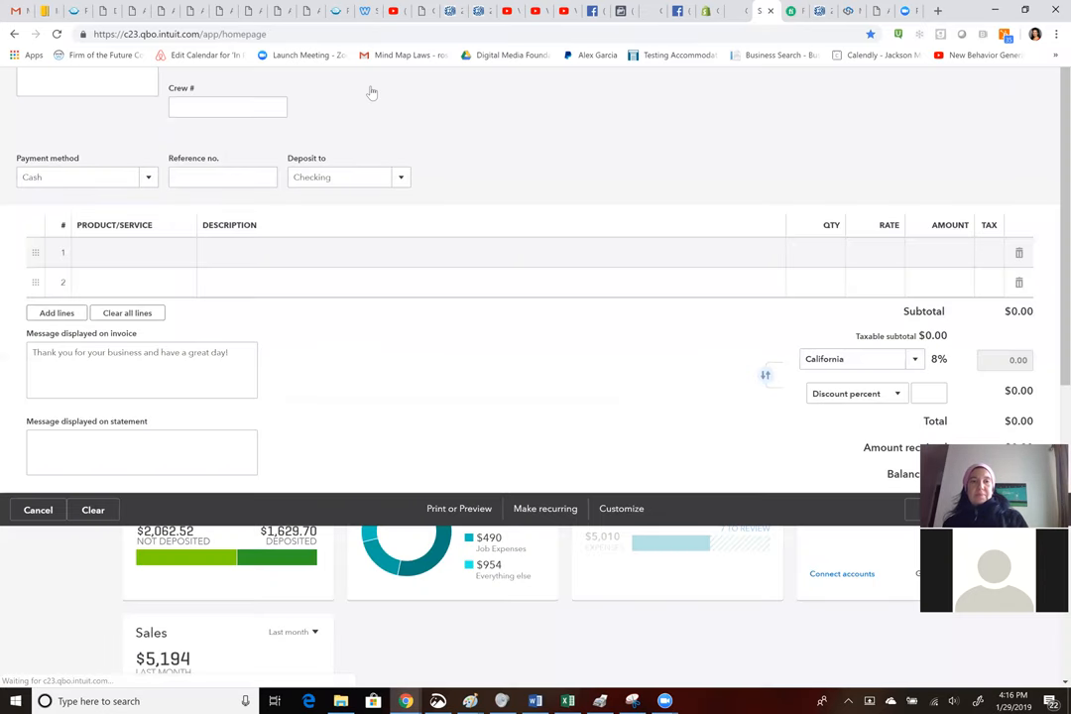
pyautogui.click(37, 508)
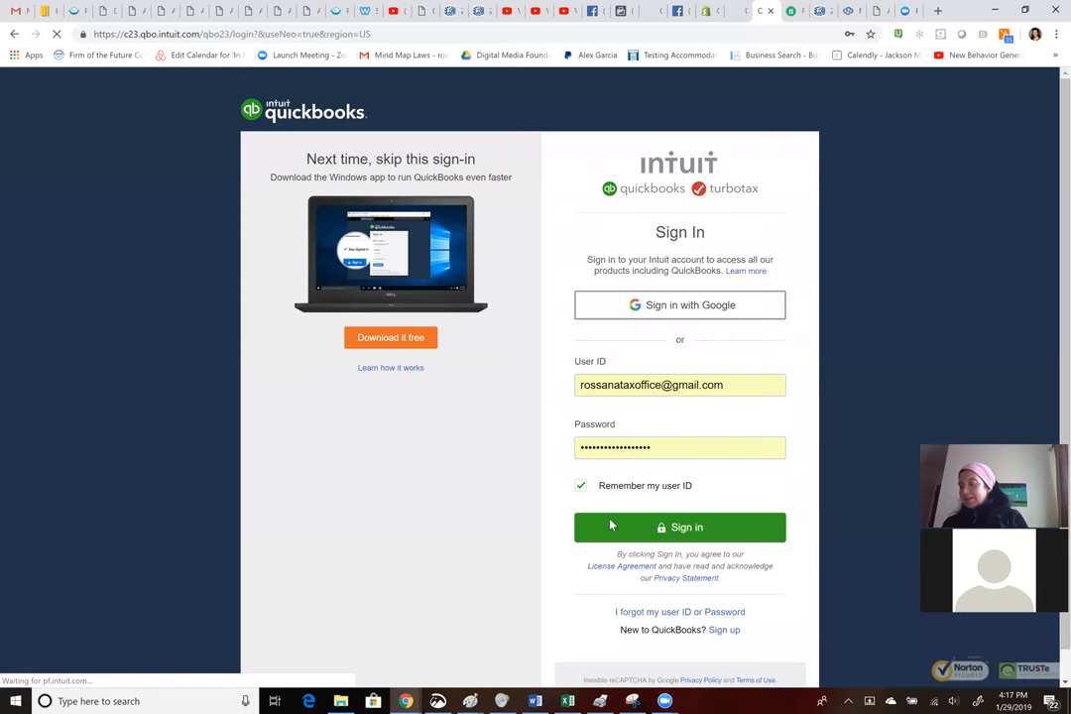
pyautogui.click(678, 528)
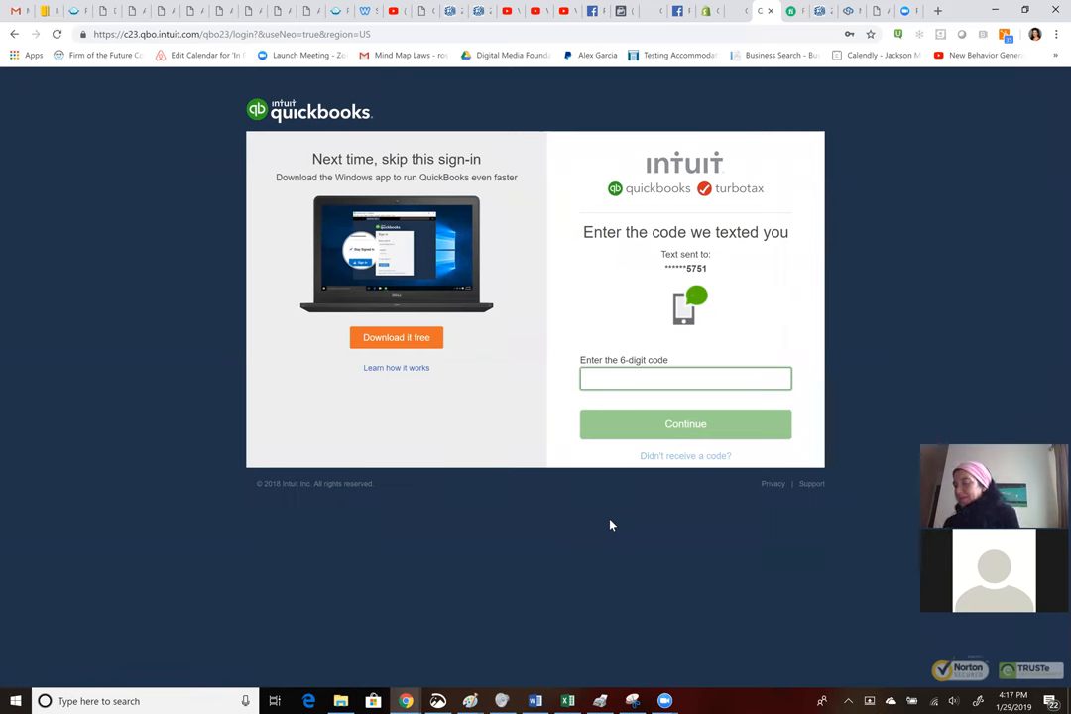
# - Enter the texted verification code 727923 and continue to the accountant practice home
pyautogui.click(686, 376)
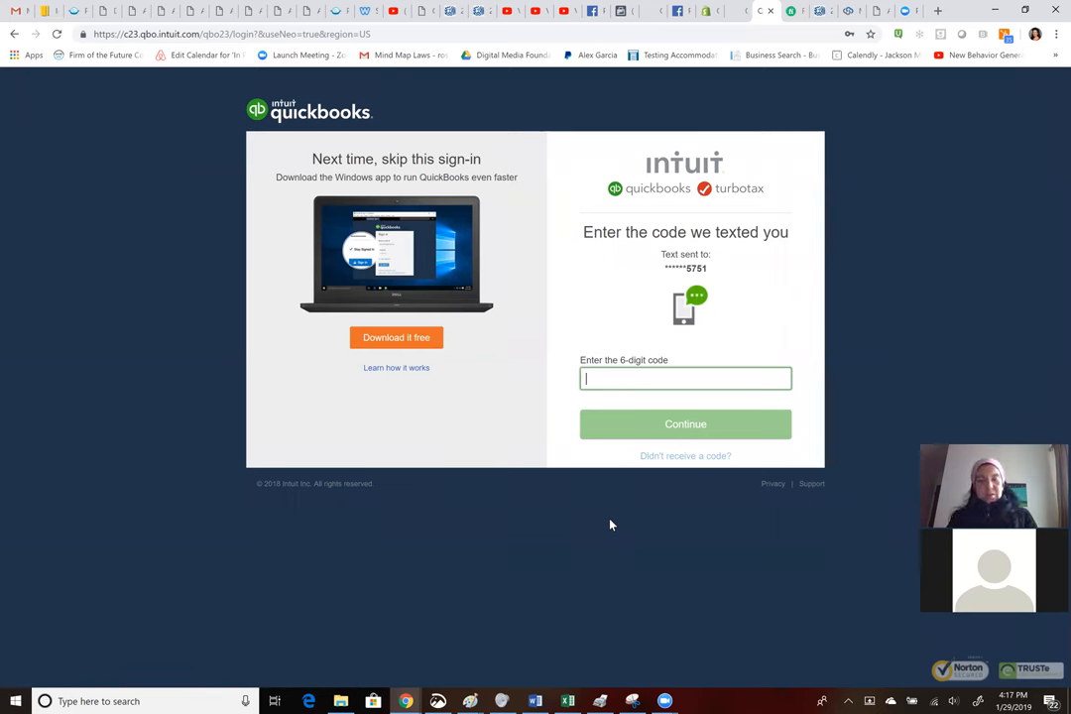
pyautogui.write('727')
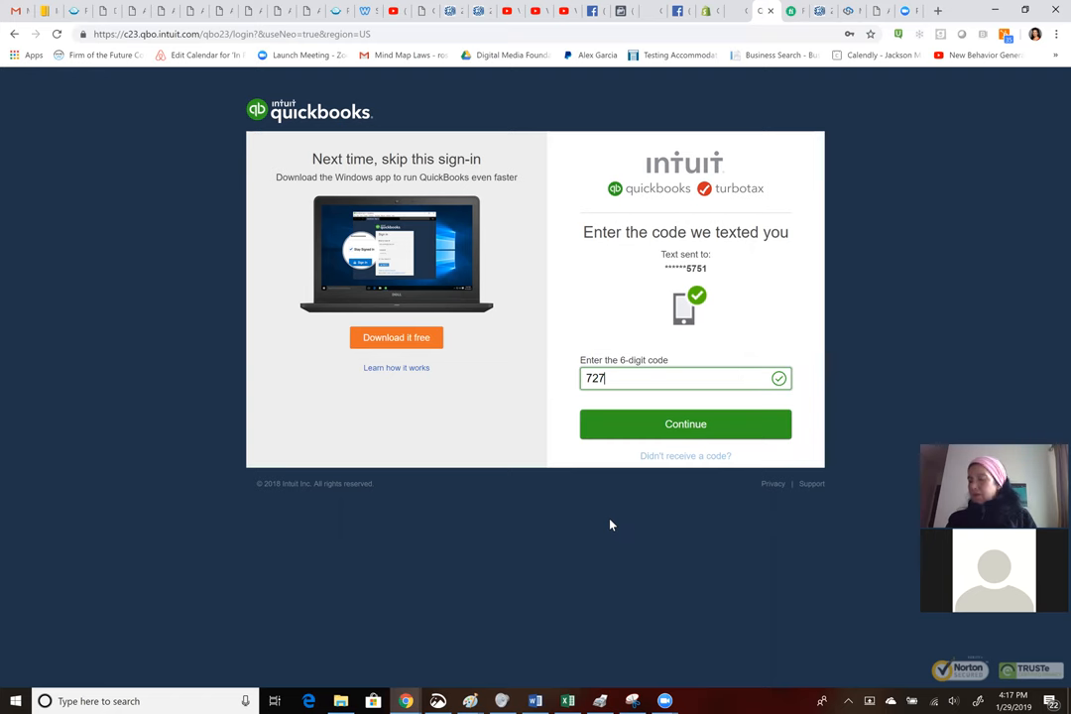
pyautogui.write('923')
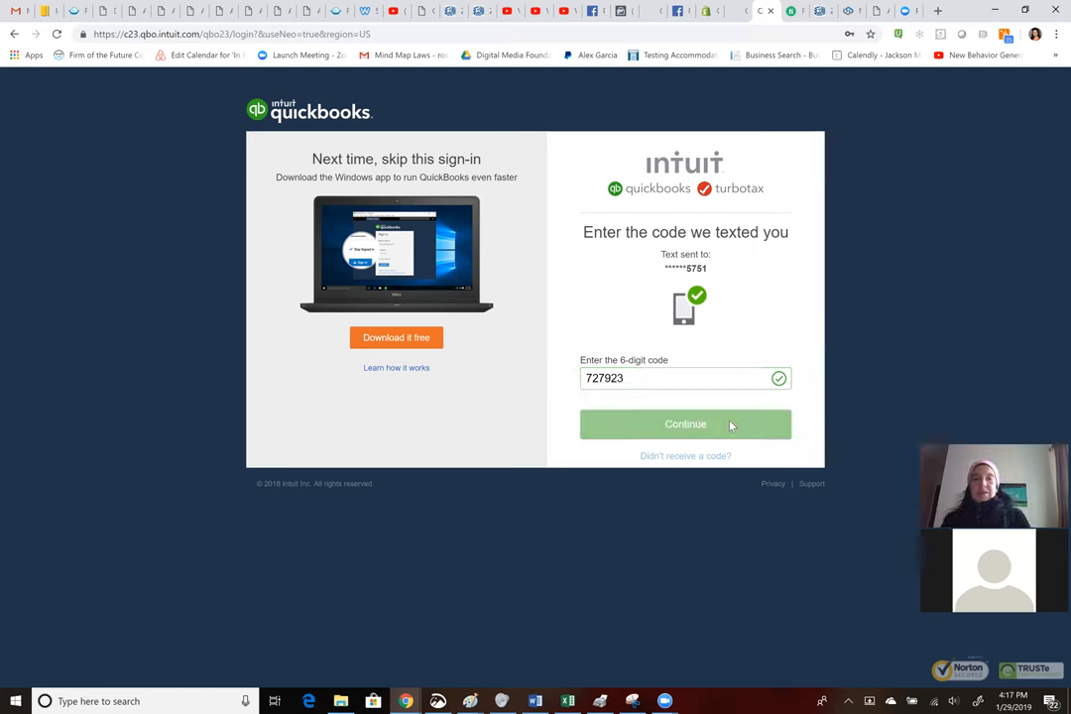
pyautogui.click(686, 424)
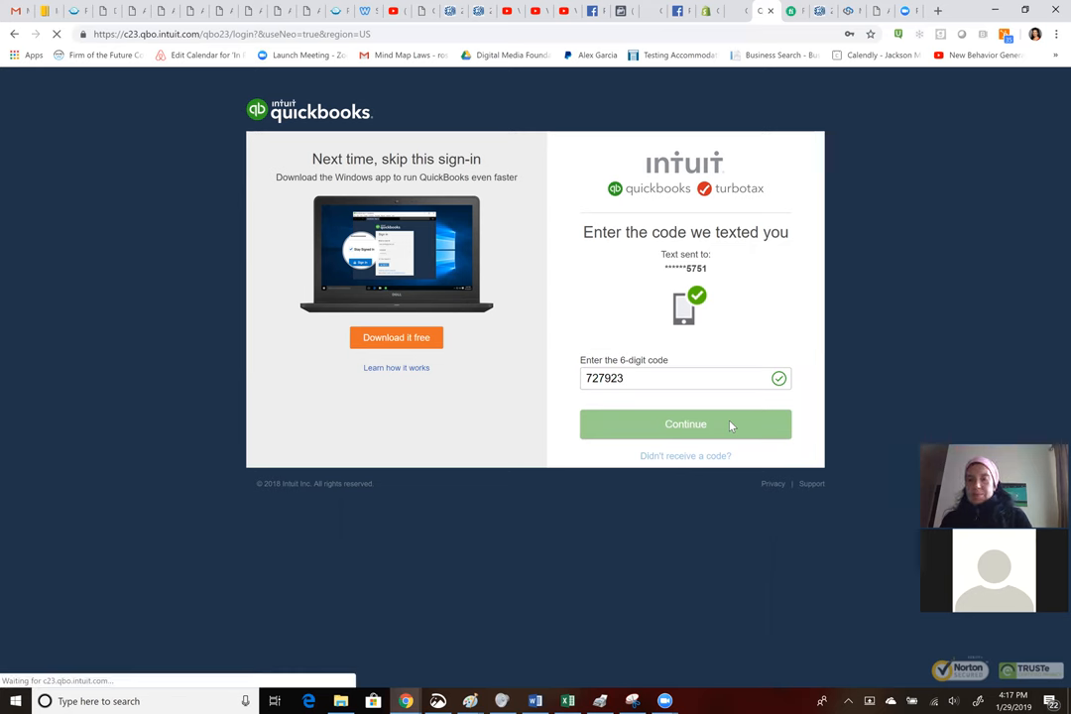
pyautogui.click(687, 425)
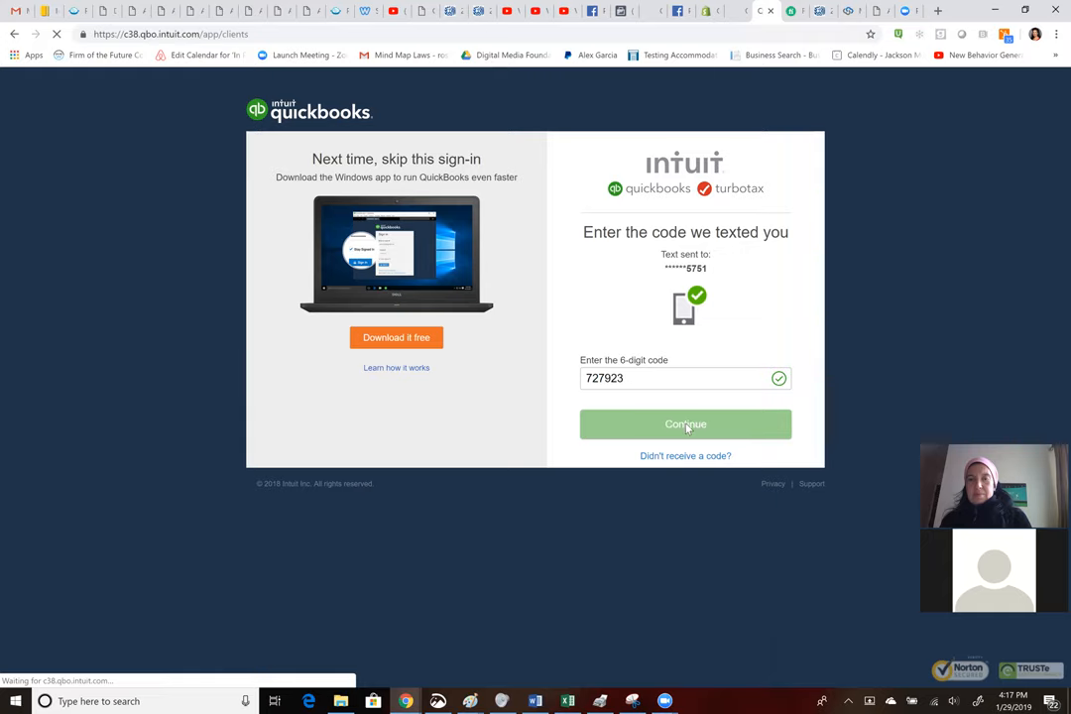
pyautogui.click(687, 425)
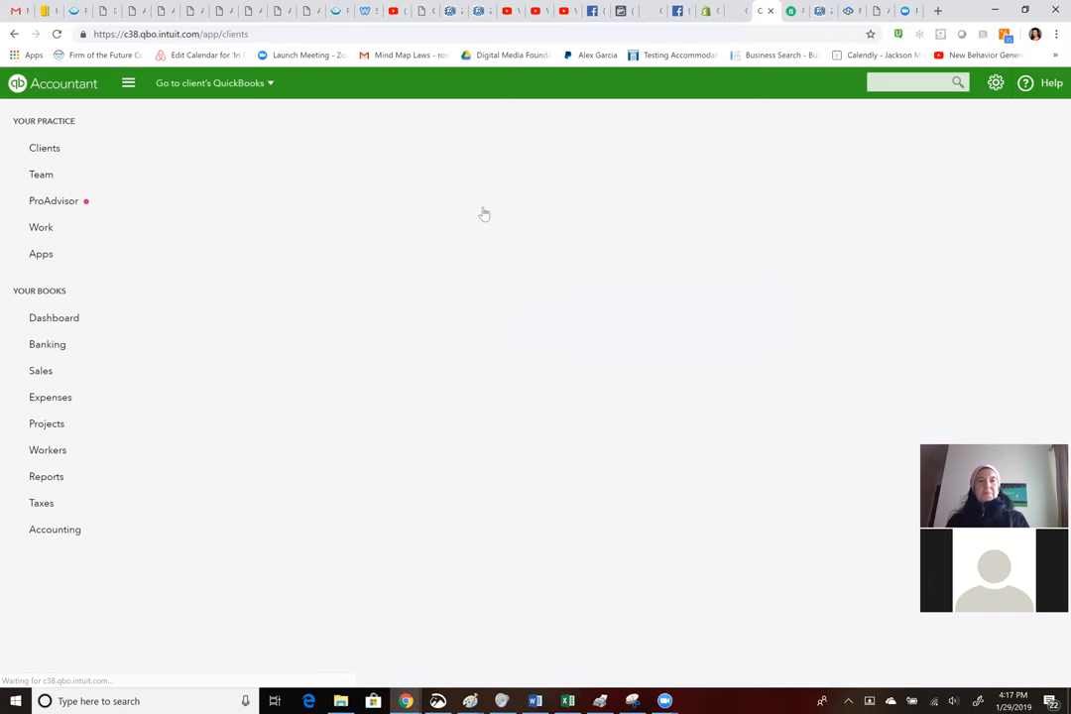
# - Go to the client D-Rose Deli Inc.'s QuickBooks from the client list
pyautogui.click(210, 83)
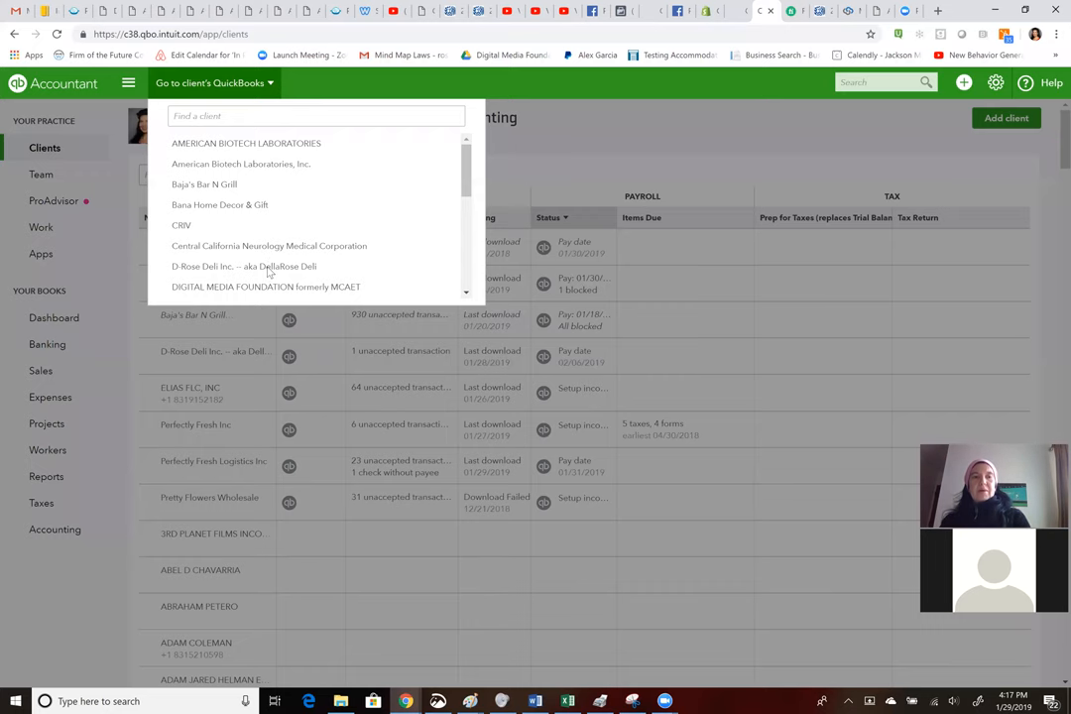
pyautogui.click(244, 266)
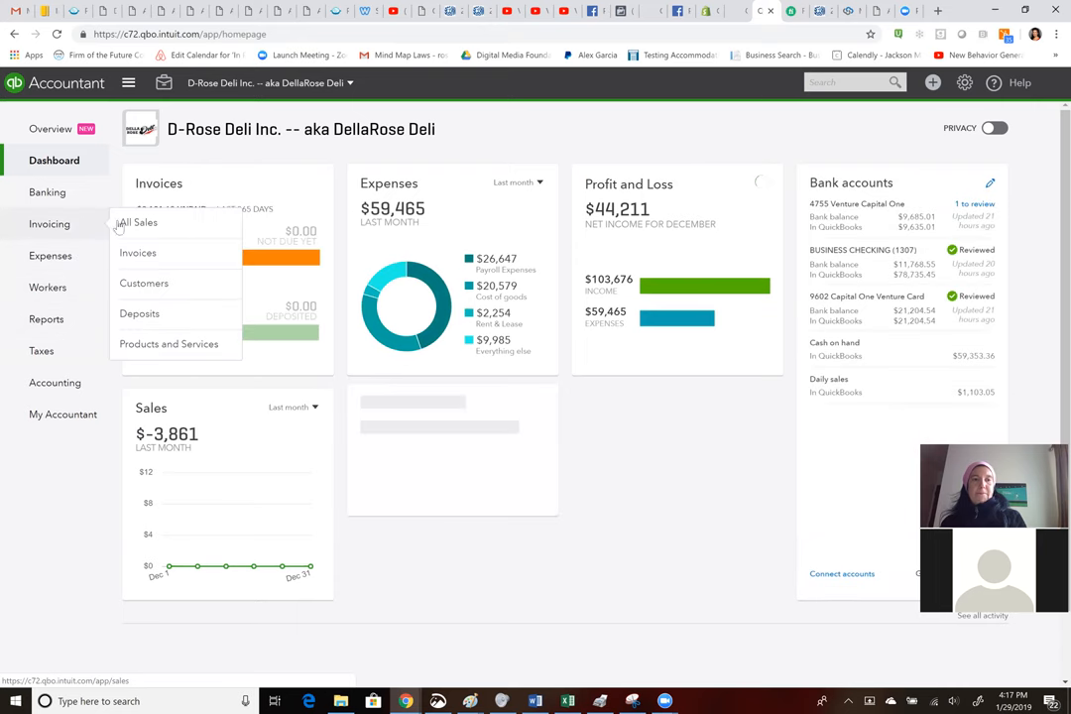
# - Show D-Rose Deli's All Sales transactions list with its paid Daily Sales receipts
pyautogui.click(143, 222)
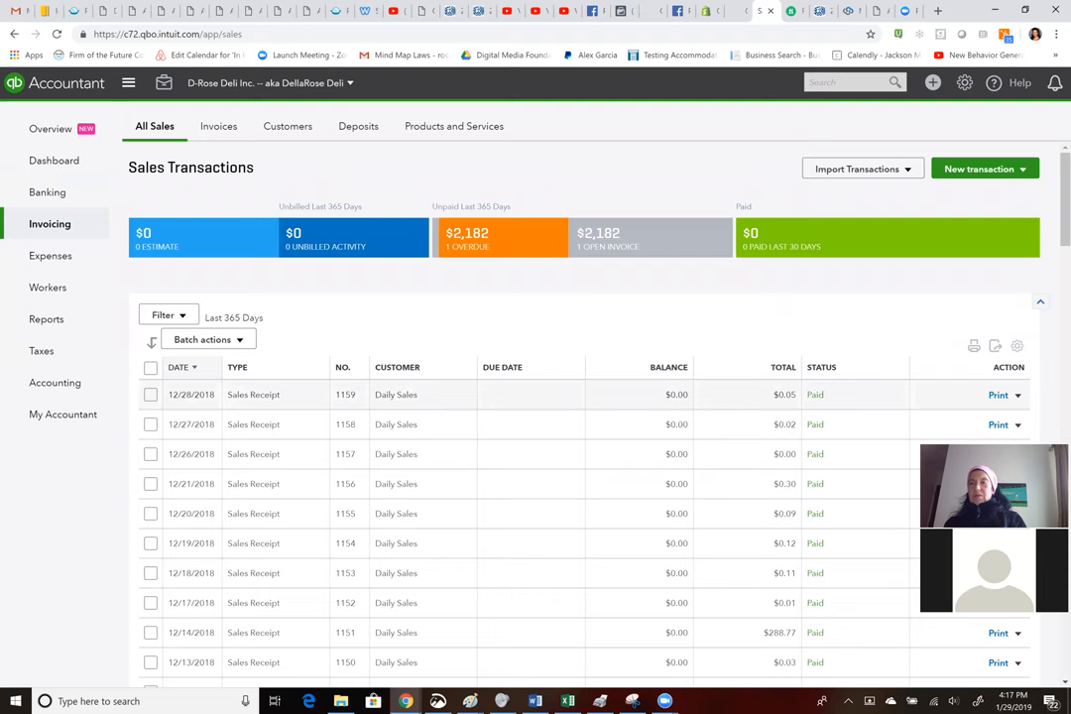
pyautogui.scroll(-3)
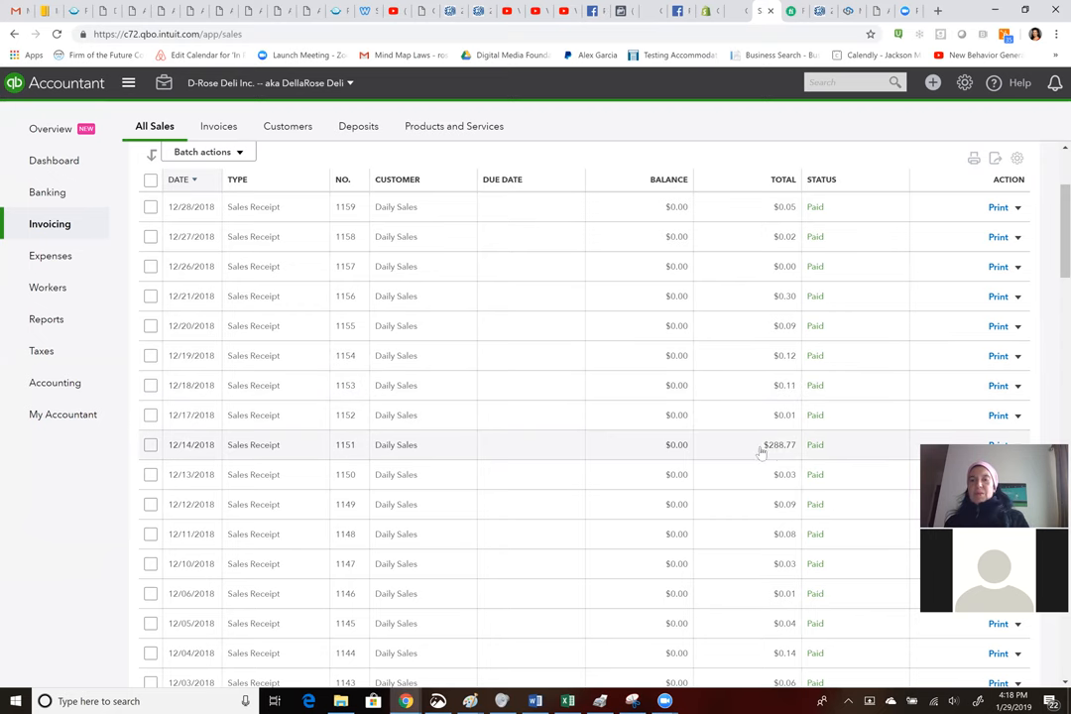
pyautogui.moveTo(754, 456)
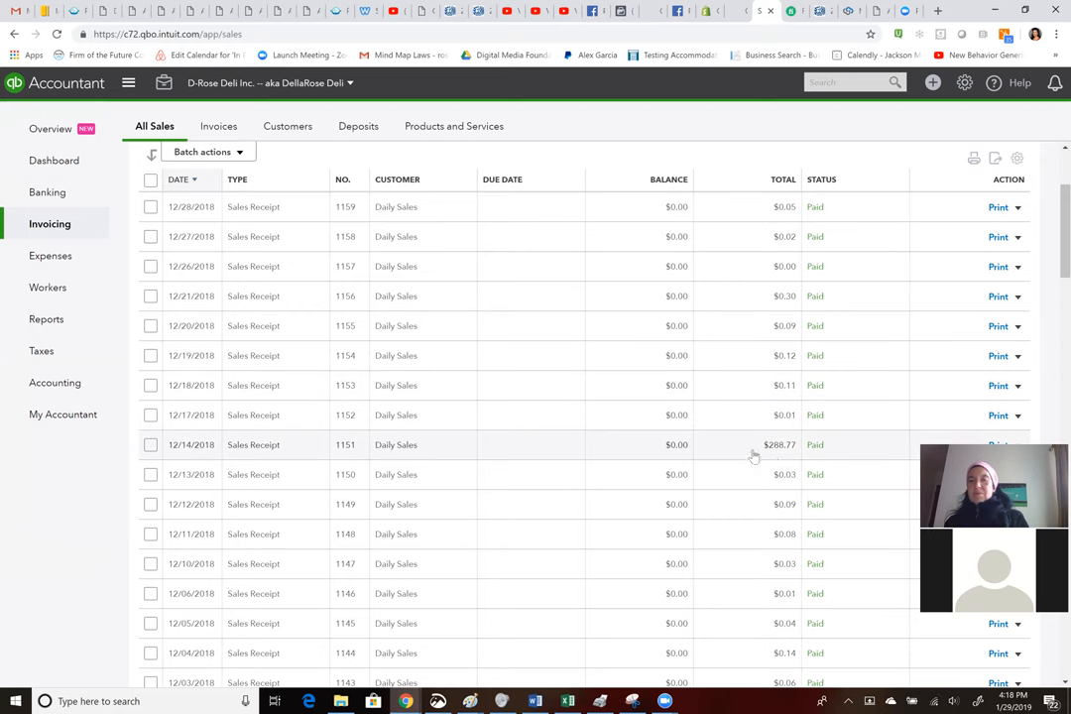
pyautogui.moveTo(811, 452)
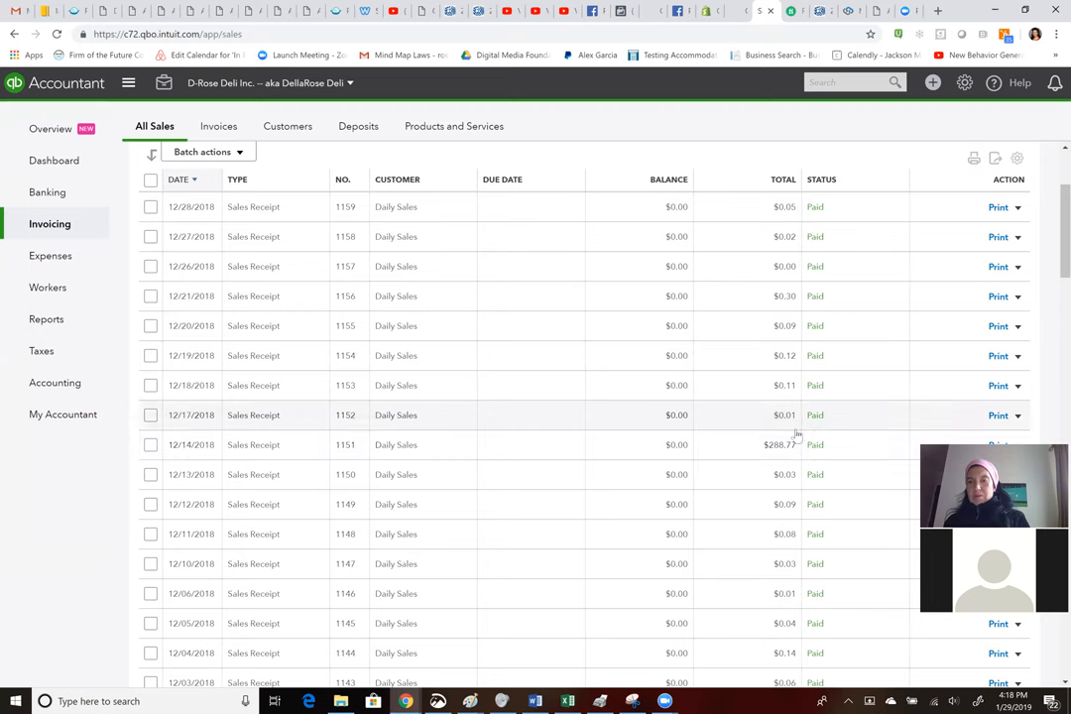
pyautogui.moveTo(777, 444)
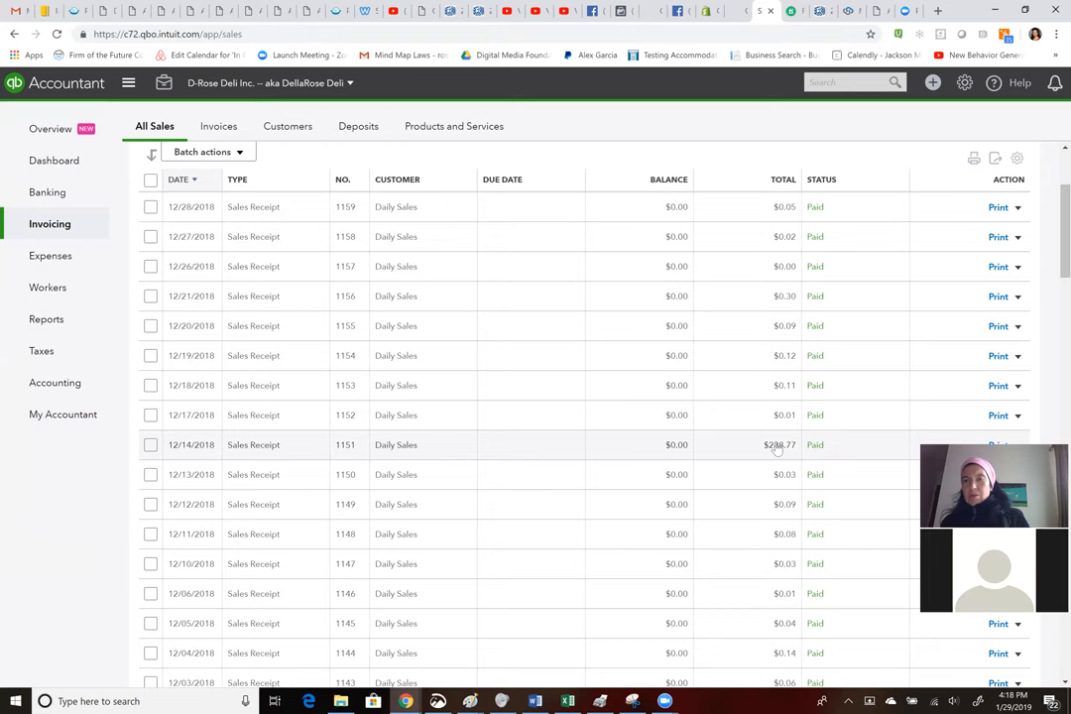
# - Scroll through the Daily Sales receipts back to October 2018, then head back toward December 2018
pyautogui.scroll(-3)
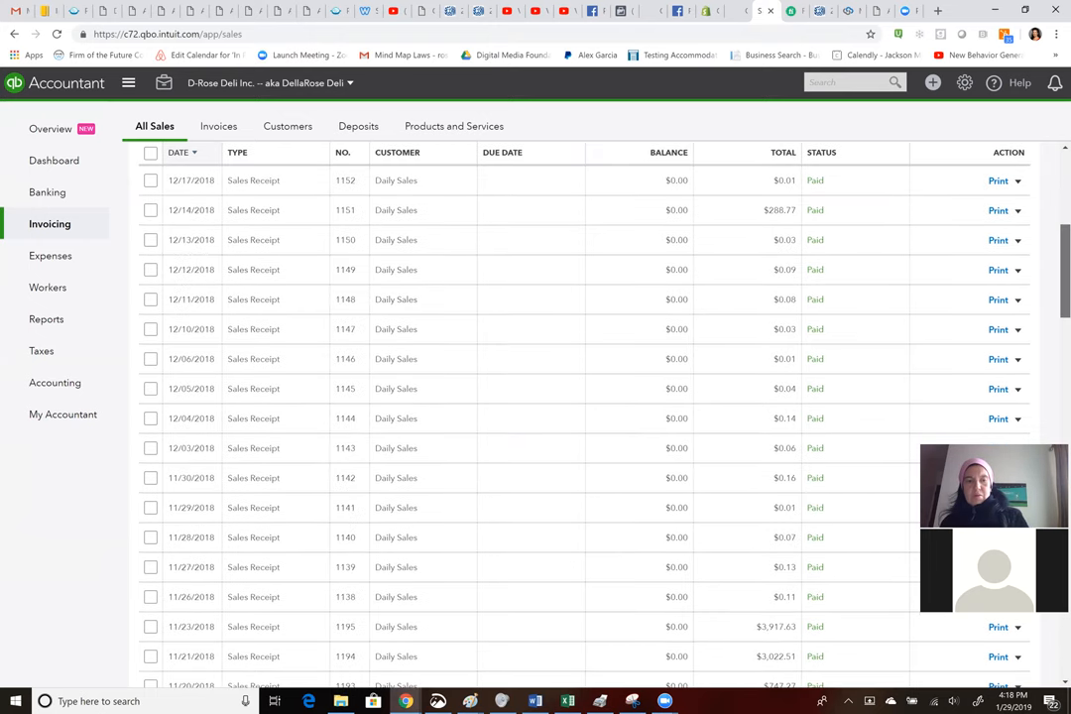
pyautogui.scroll(-3)
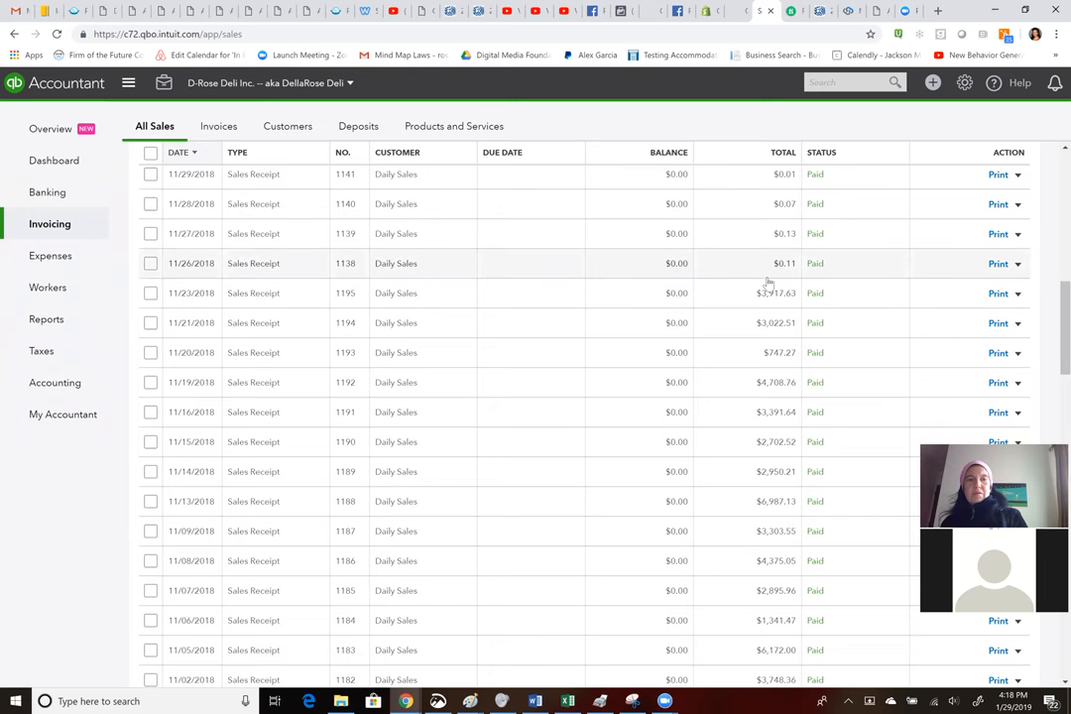
pyautogui.moveTo(746, 305)
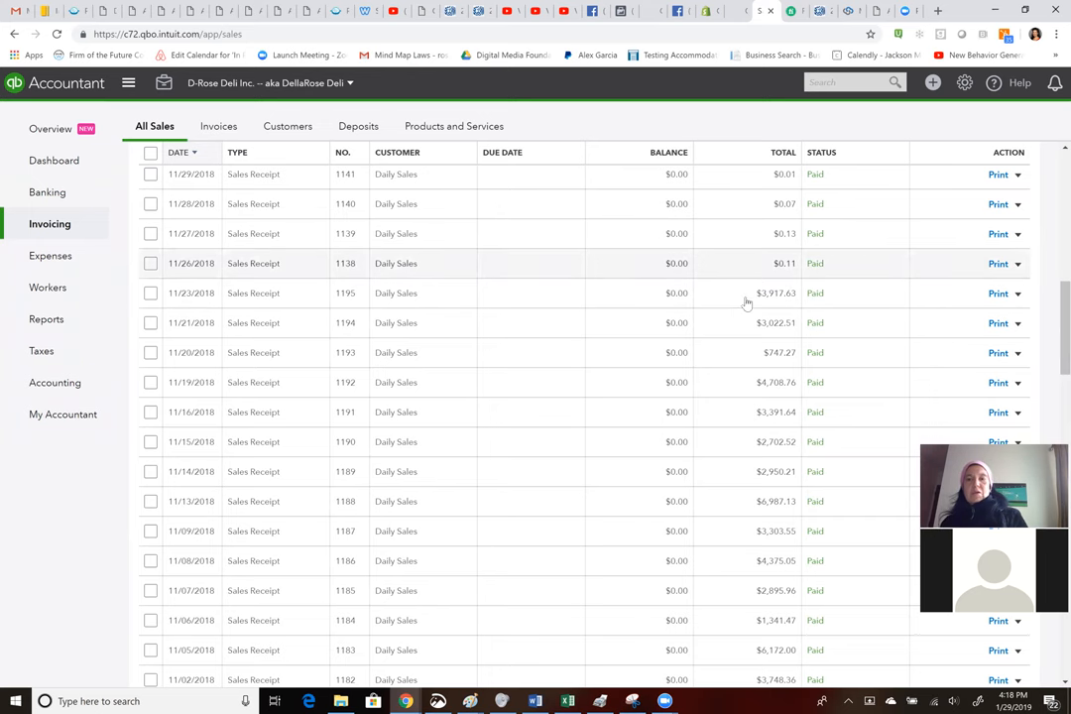
pyautogui.moveTo(783, 294)
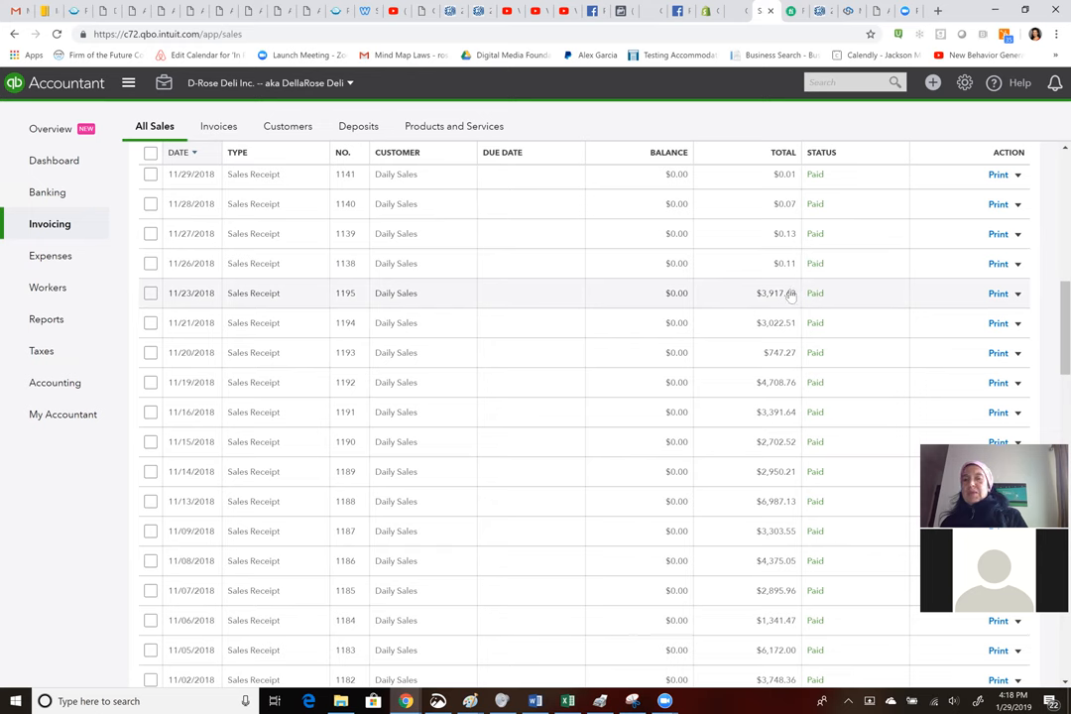
pyautogui.moveTo(754, 310)
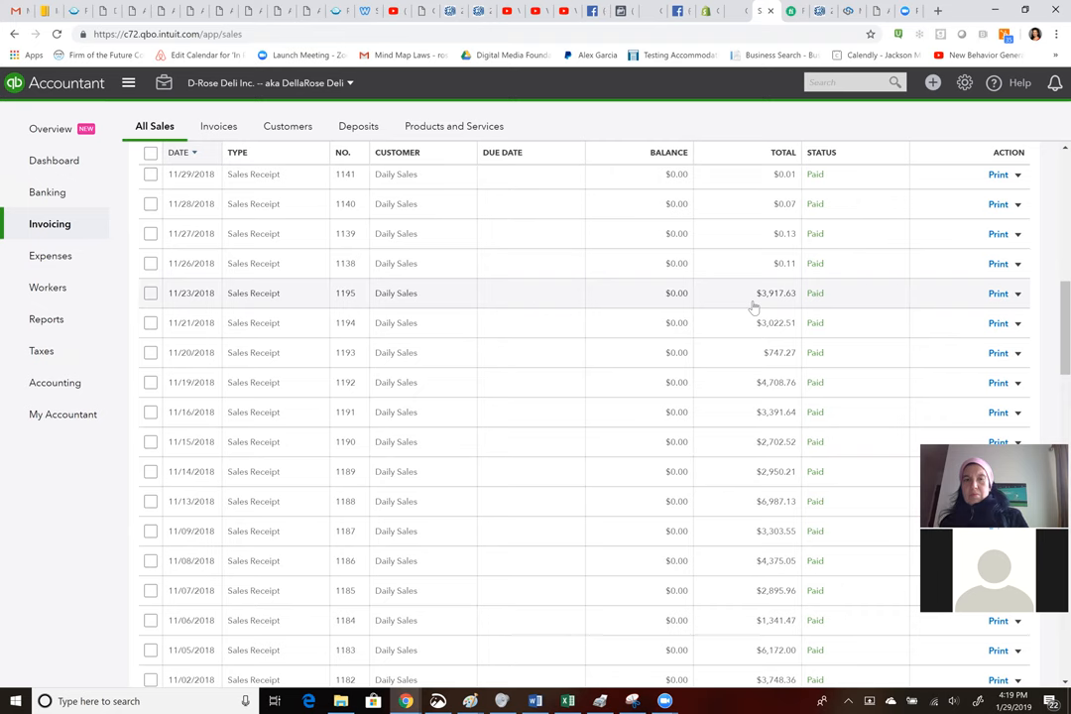
pyautogui.moveTo(734, 265)
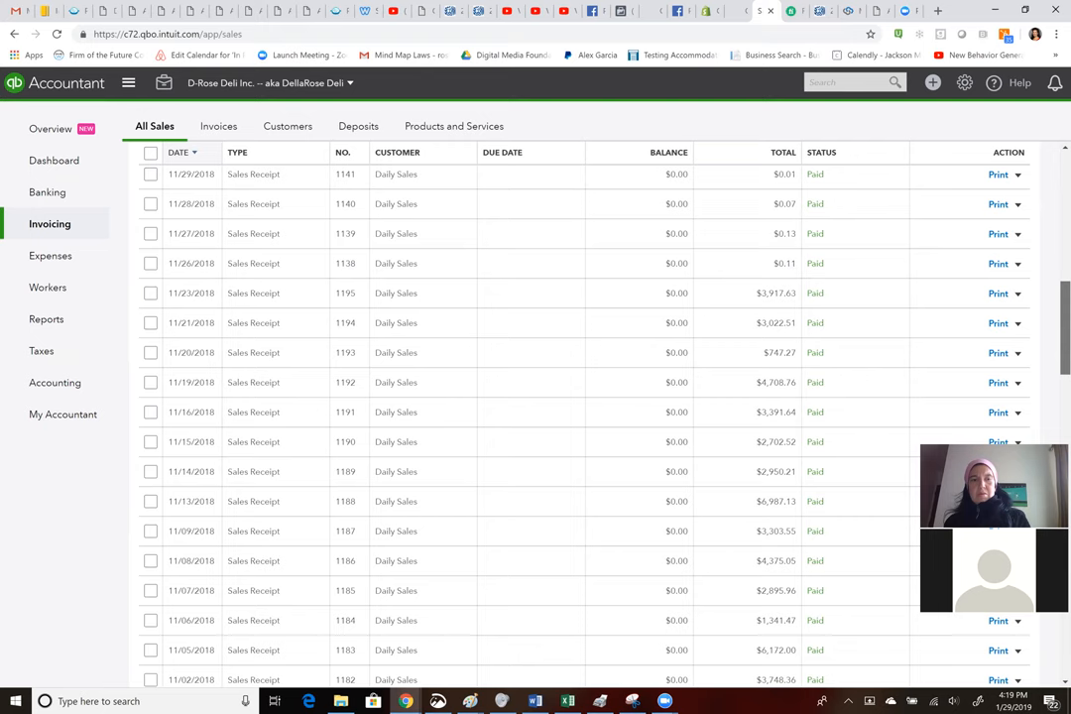
pyautogui.scroll(-3)
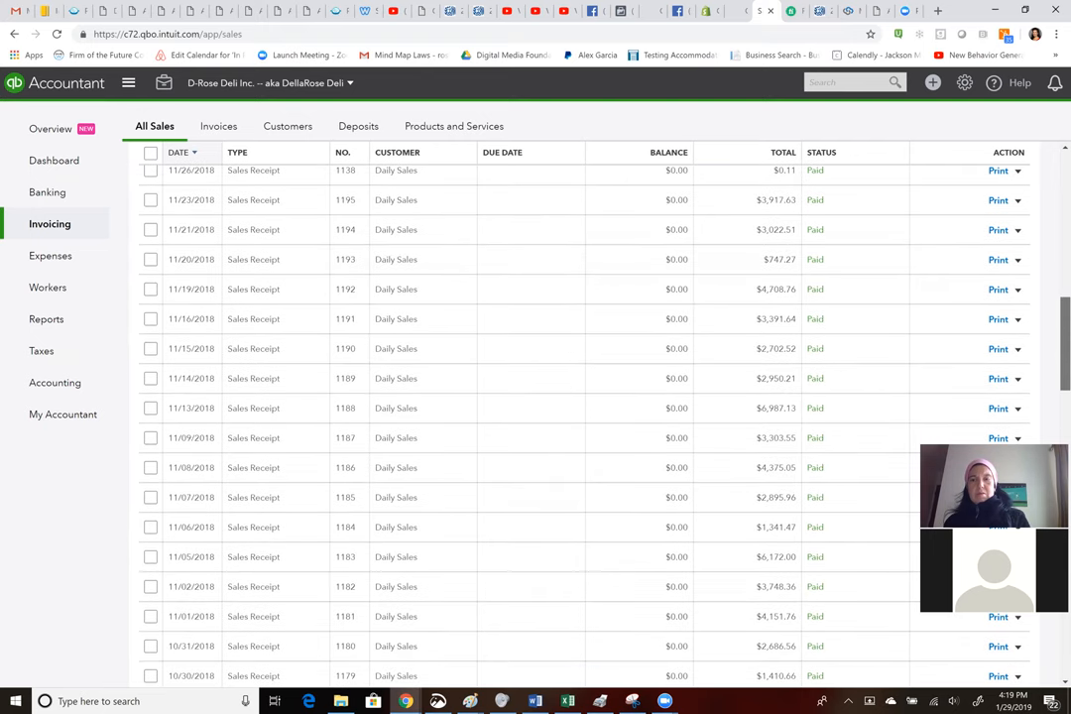
pyautogui.scroll(-3)
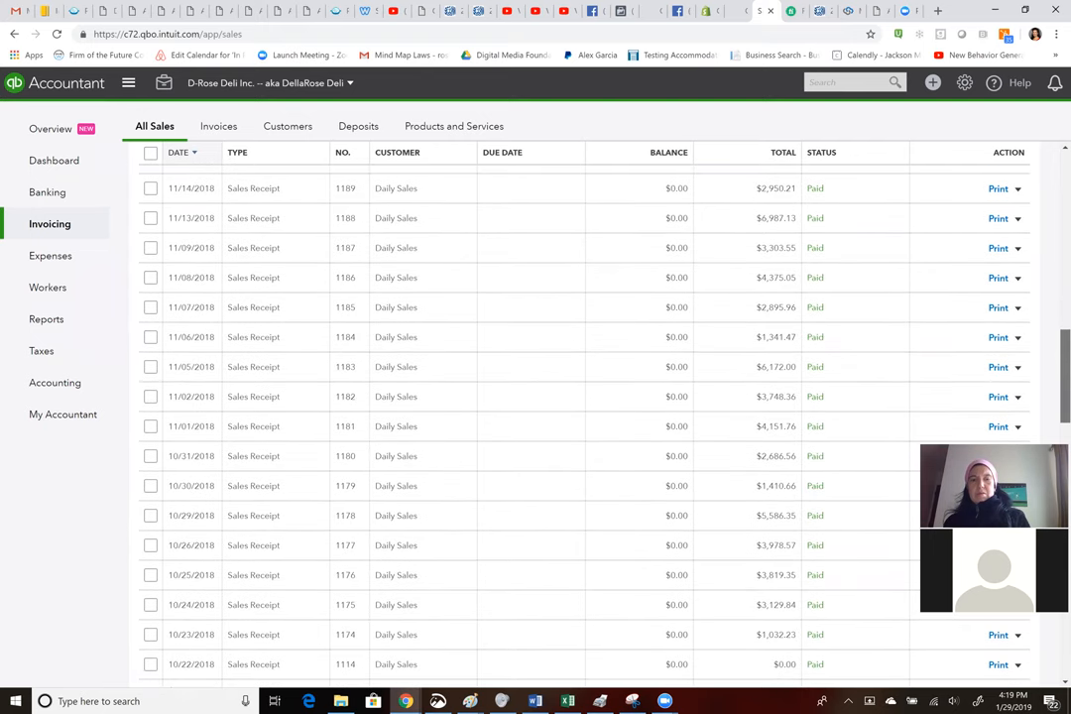
pyautogui.scroll(-3)
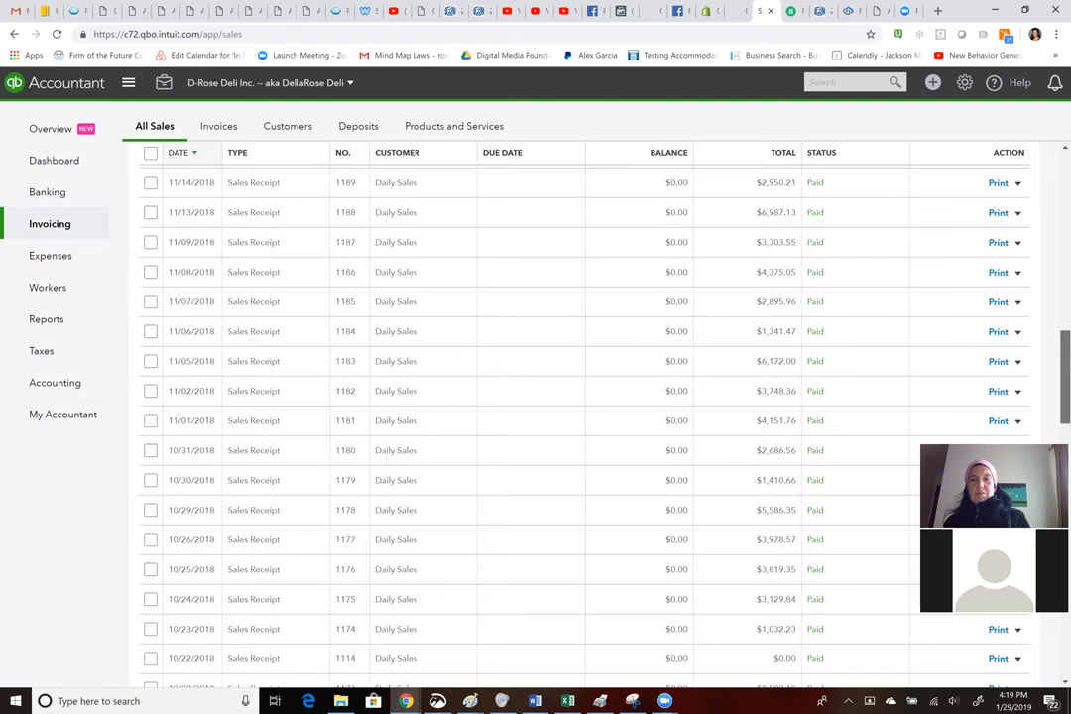
pyautogui.scroll(-3)
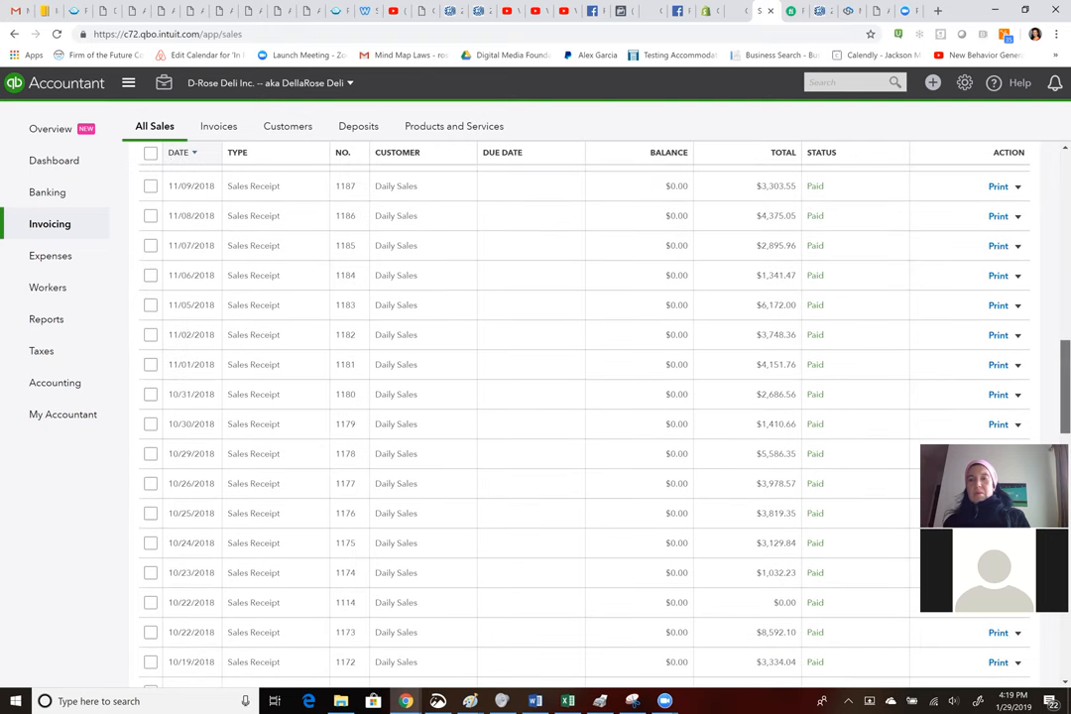
pyautogui.scroll(3)
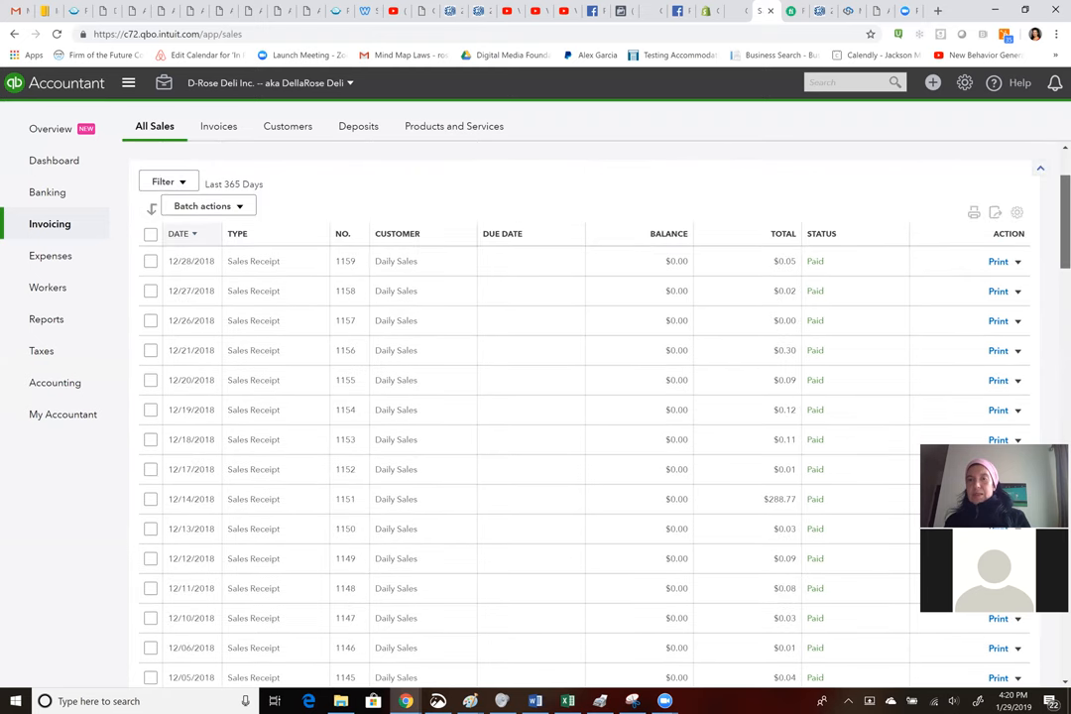
pyautogui.scroll(-3)
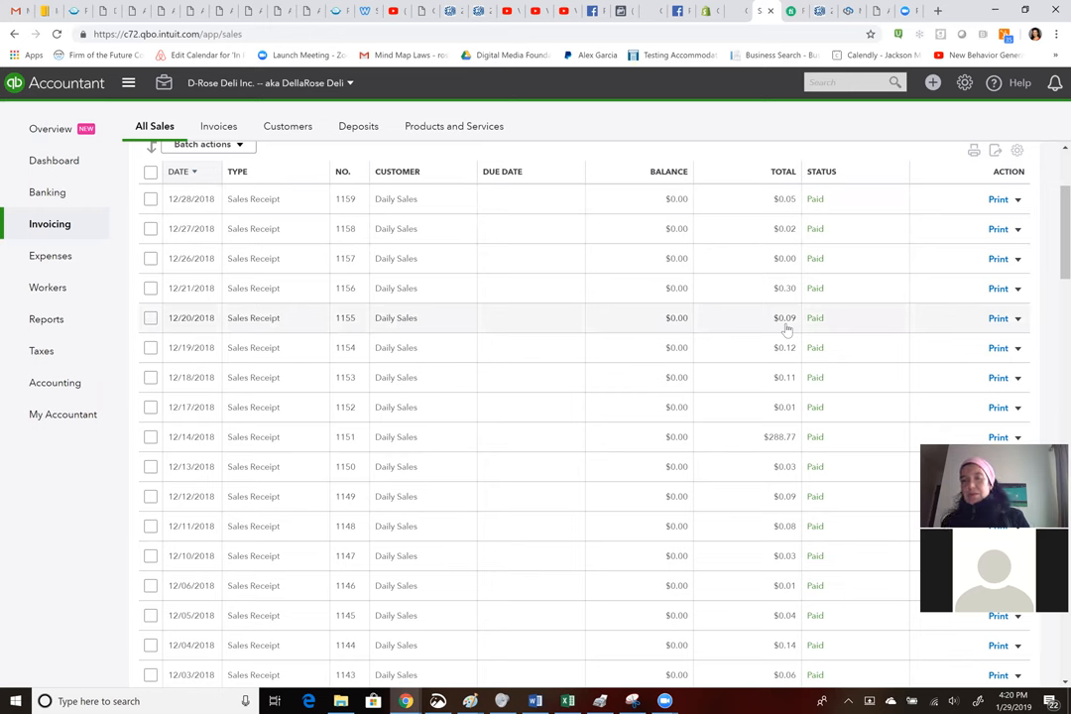
pyautogui.scroll(-3)
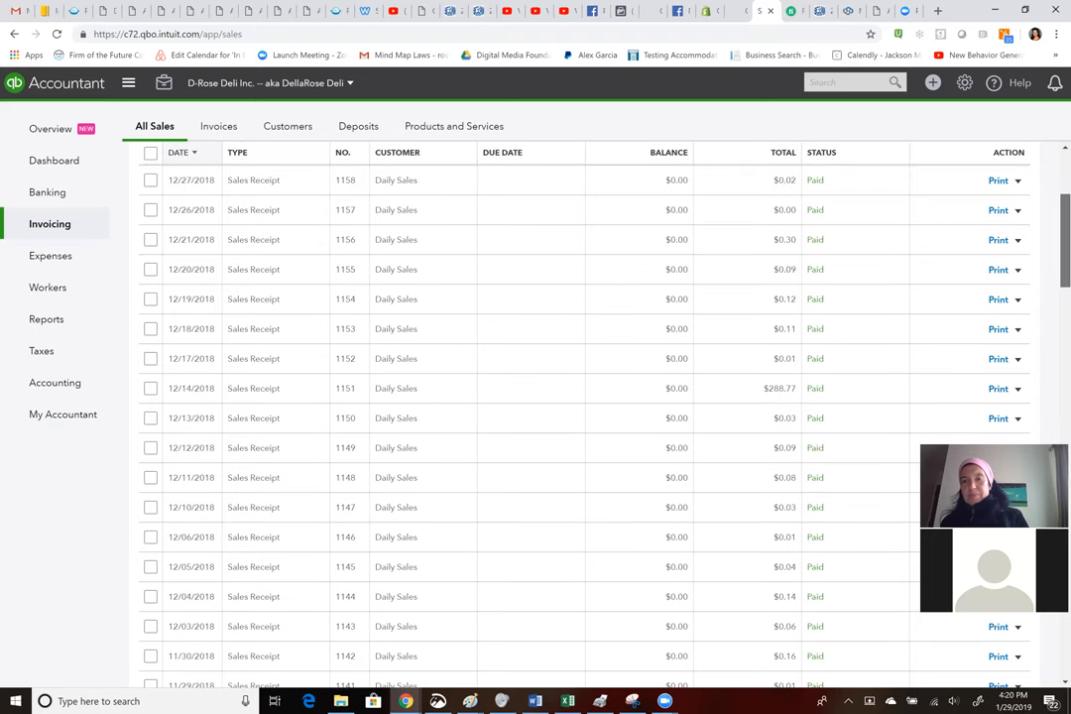
pyautogui.scroll(-3)
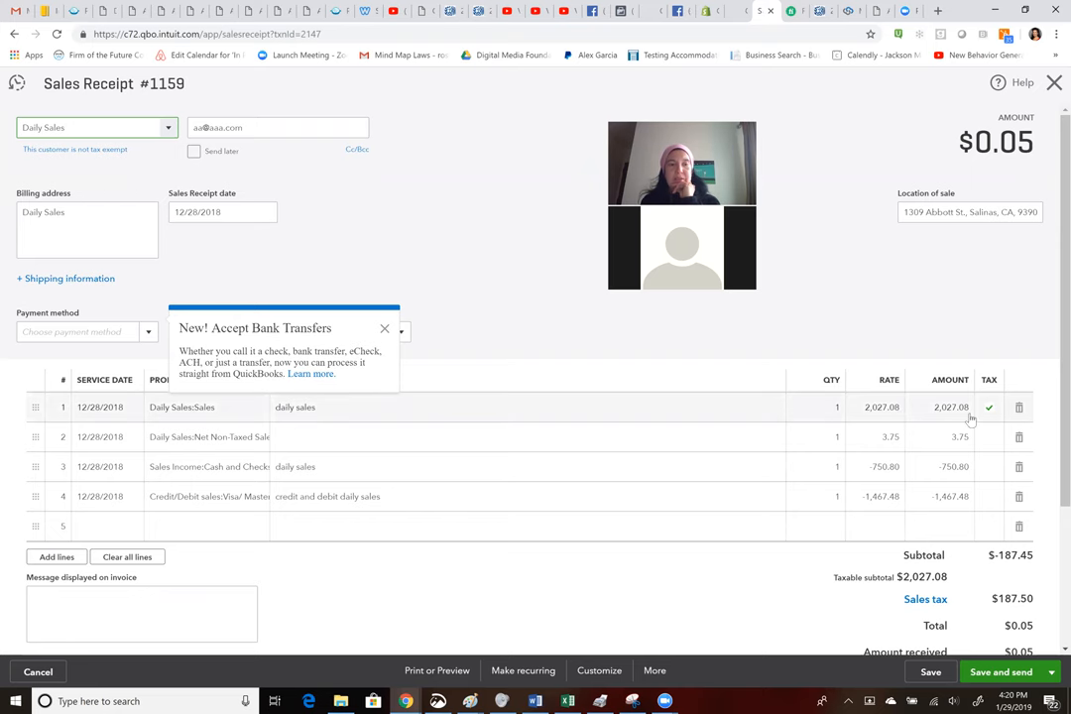
pyautogui.moveTo(916, 448)
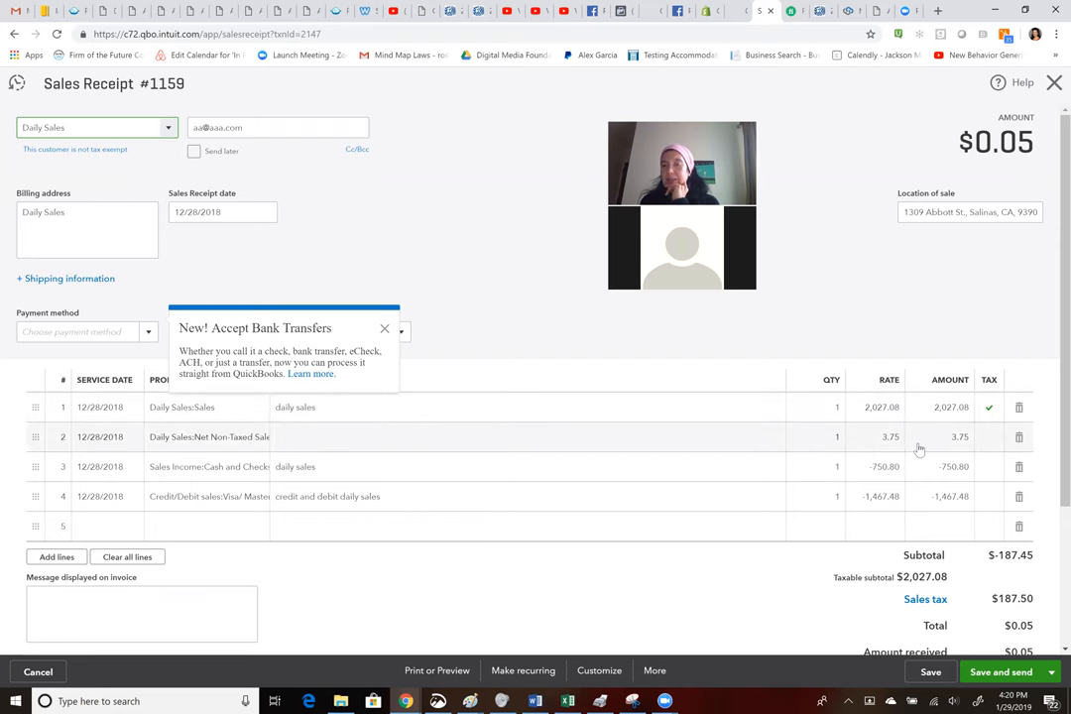
pyautogui.moveTo(969, 447)
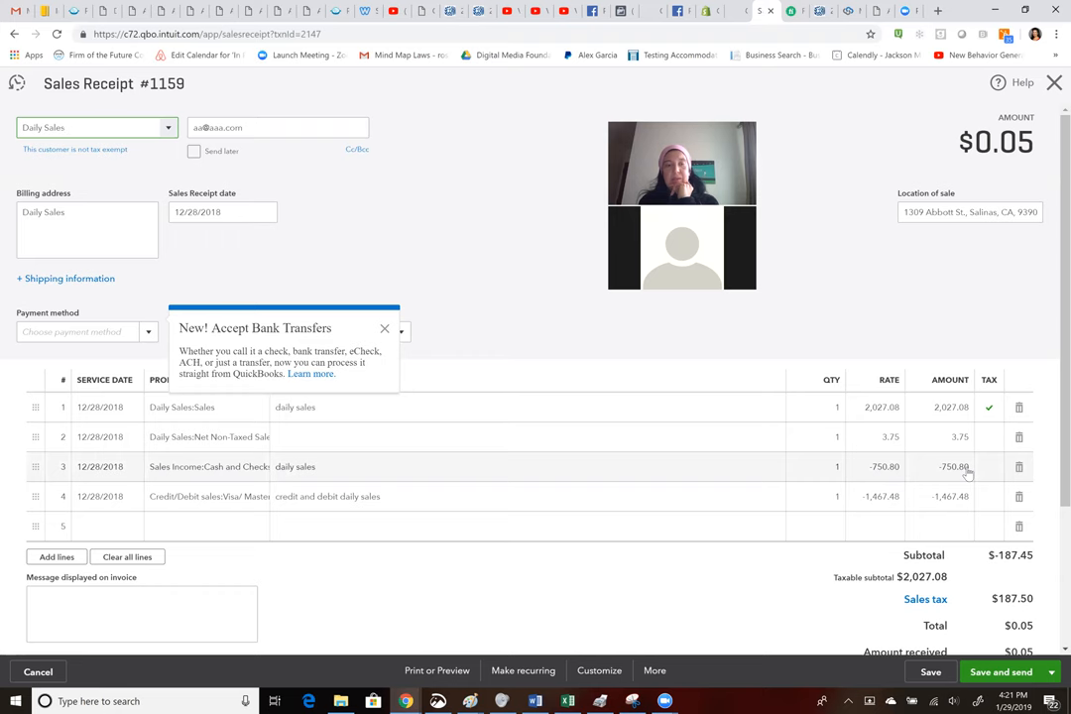
pyautogui.moveTo(956, 500)
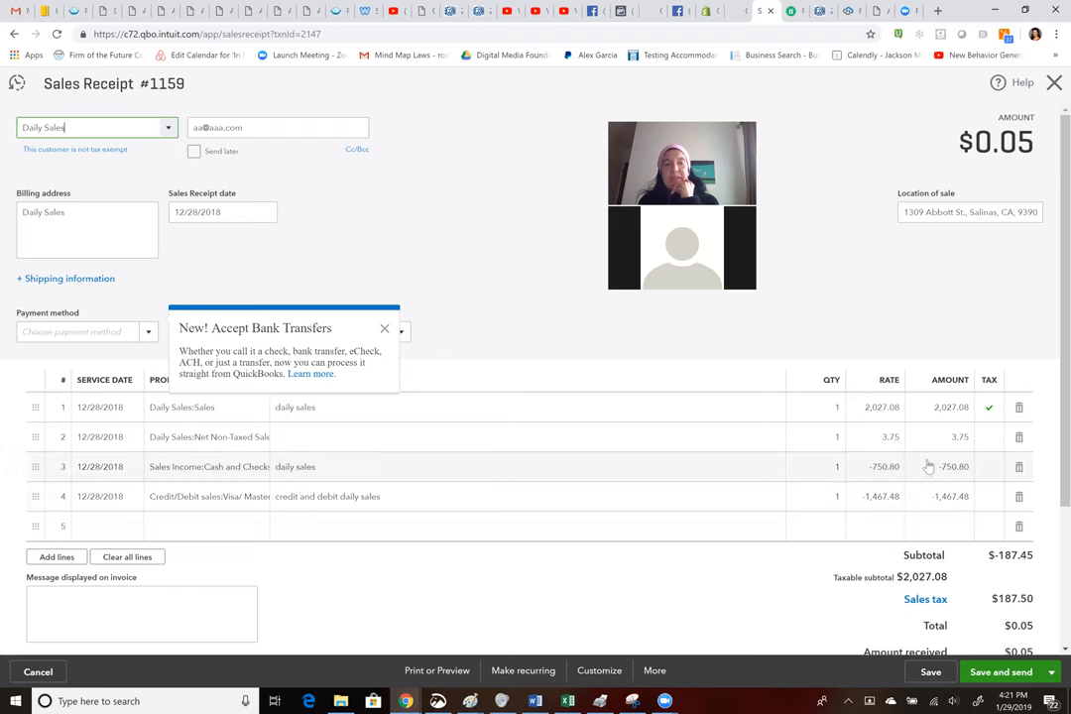
pyautogui.moveTo(918, 488)
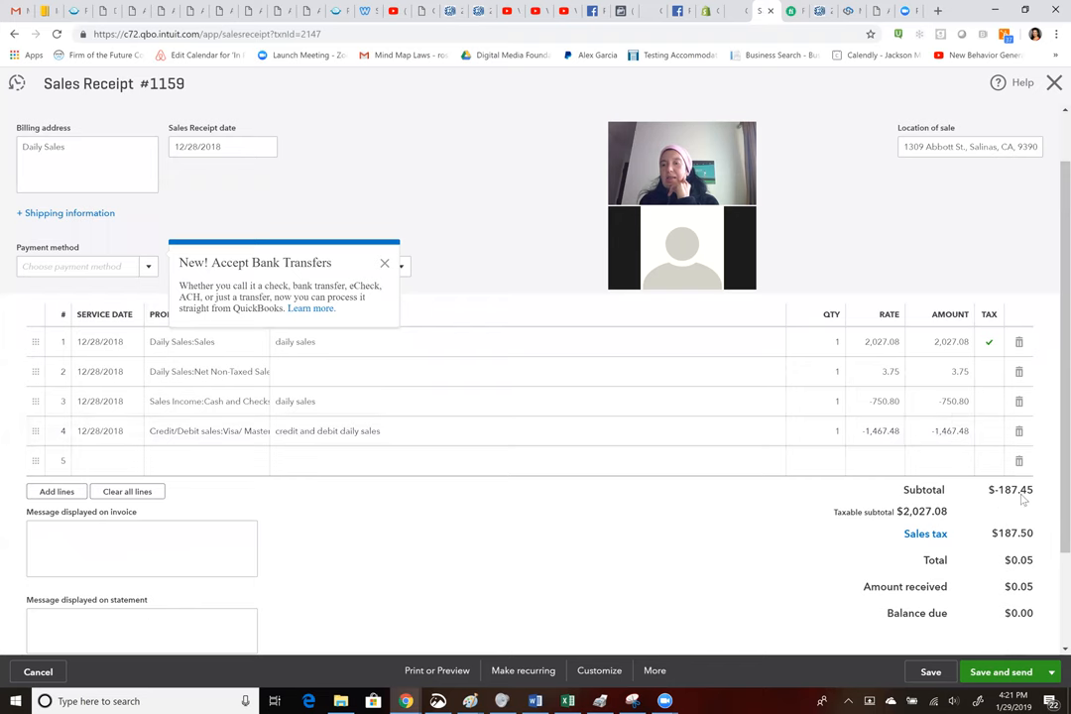
pyautogui.moveTo(952, 378)
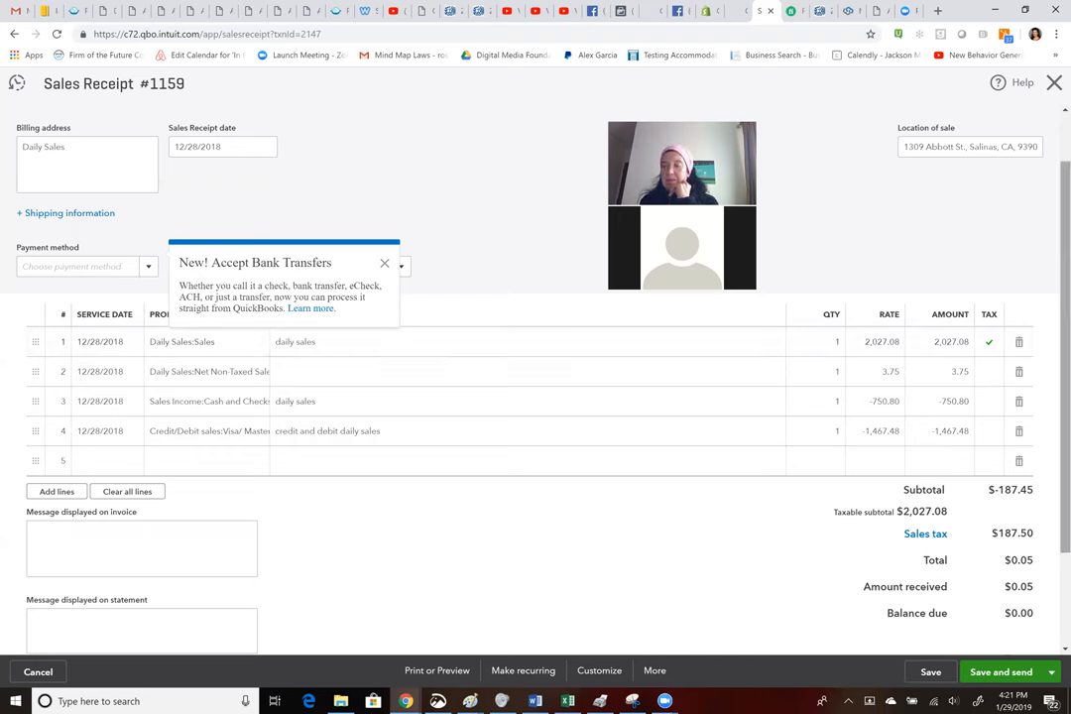
pyautogui.scroll(-3)
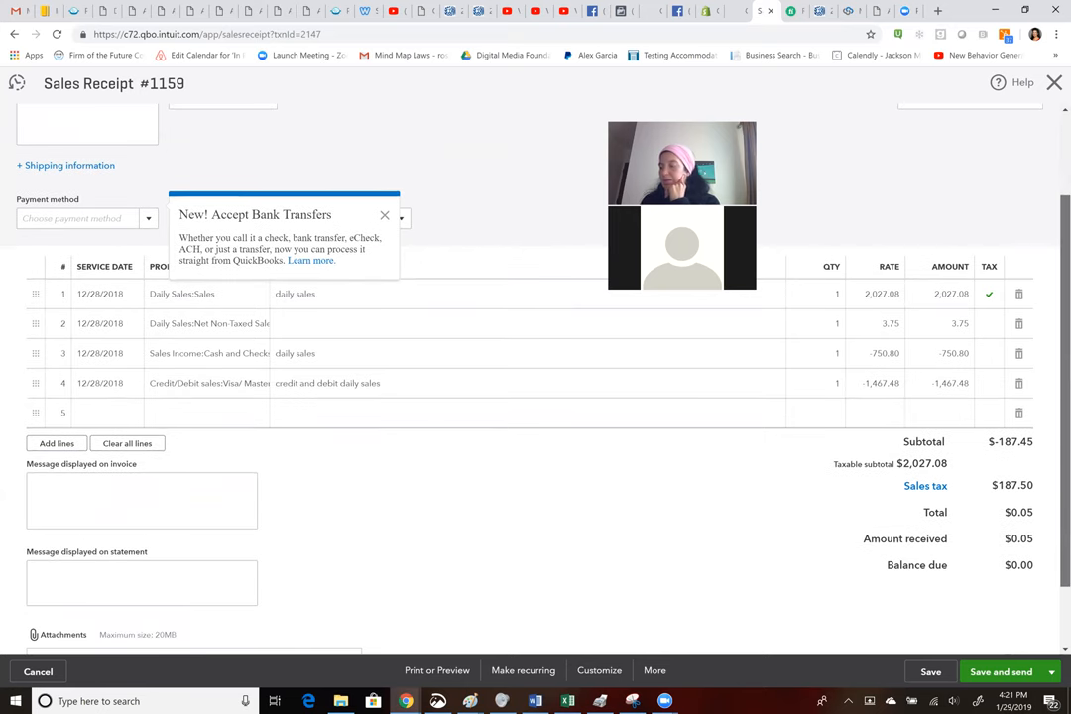
pyautogui.scroll(-3)
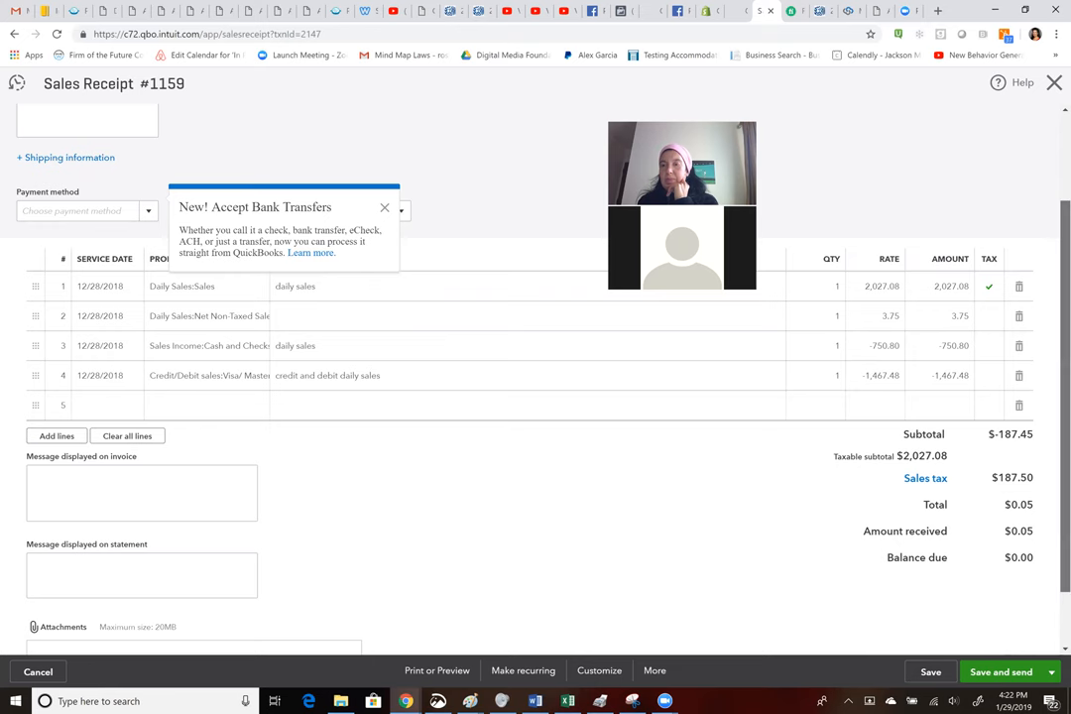
pyautogui.scroll(-3)
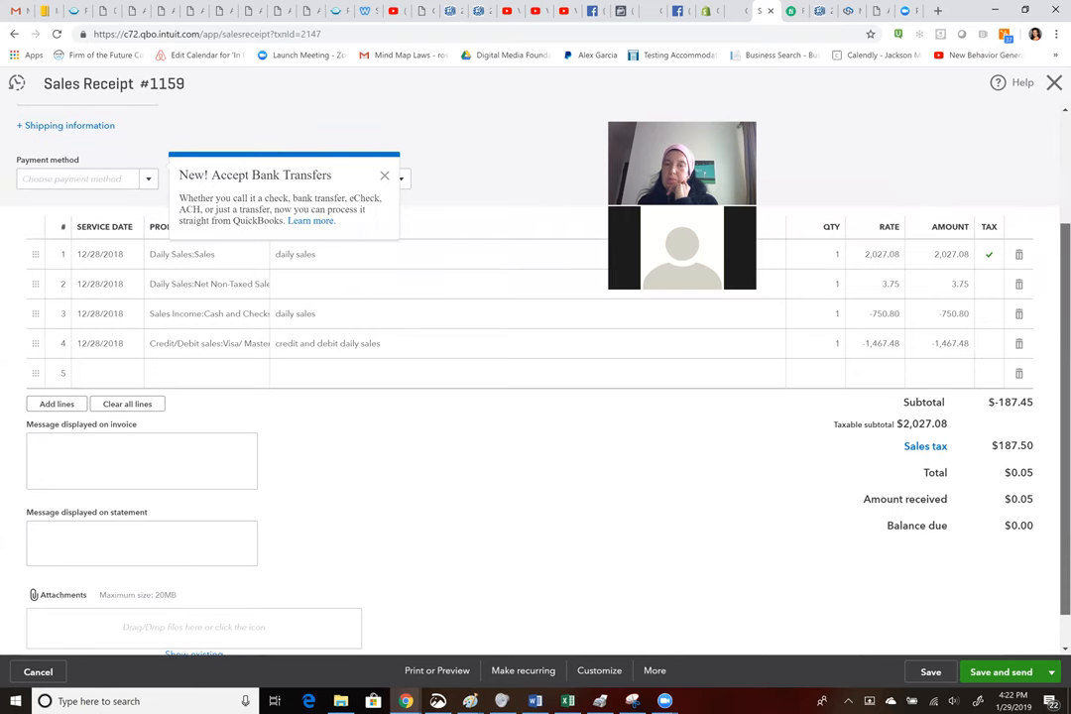
pyautogui.scroll(-3)
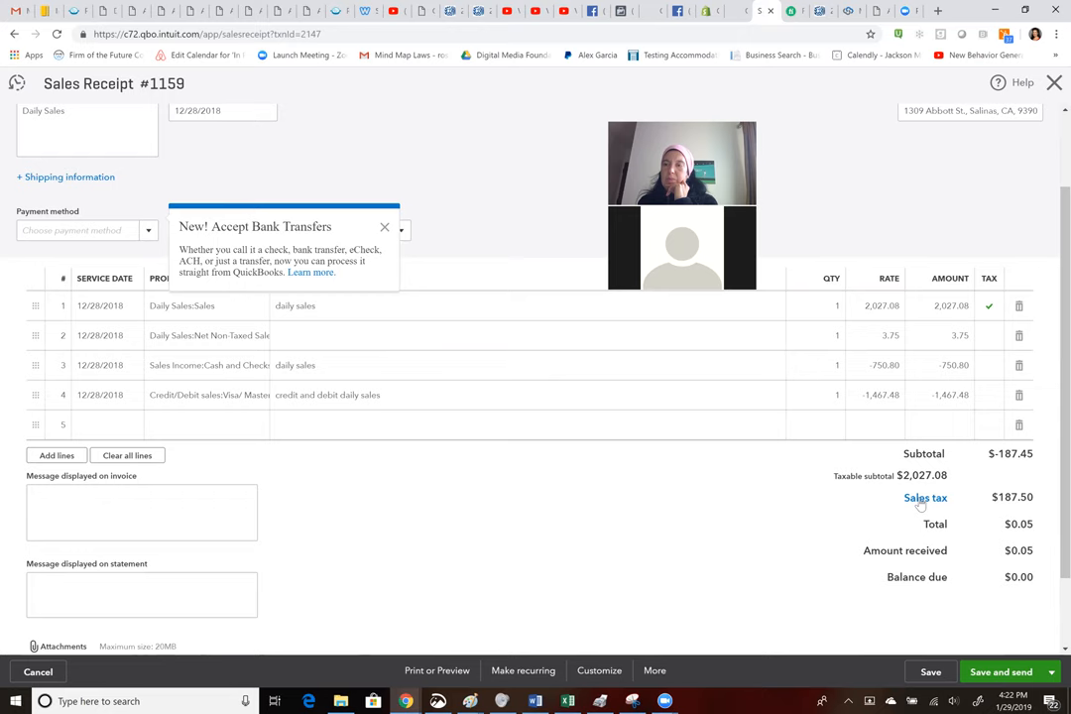
pyautogui.click(924, 496)
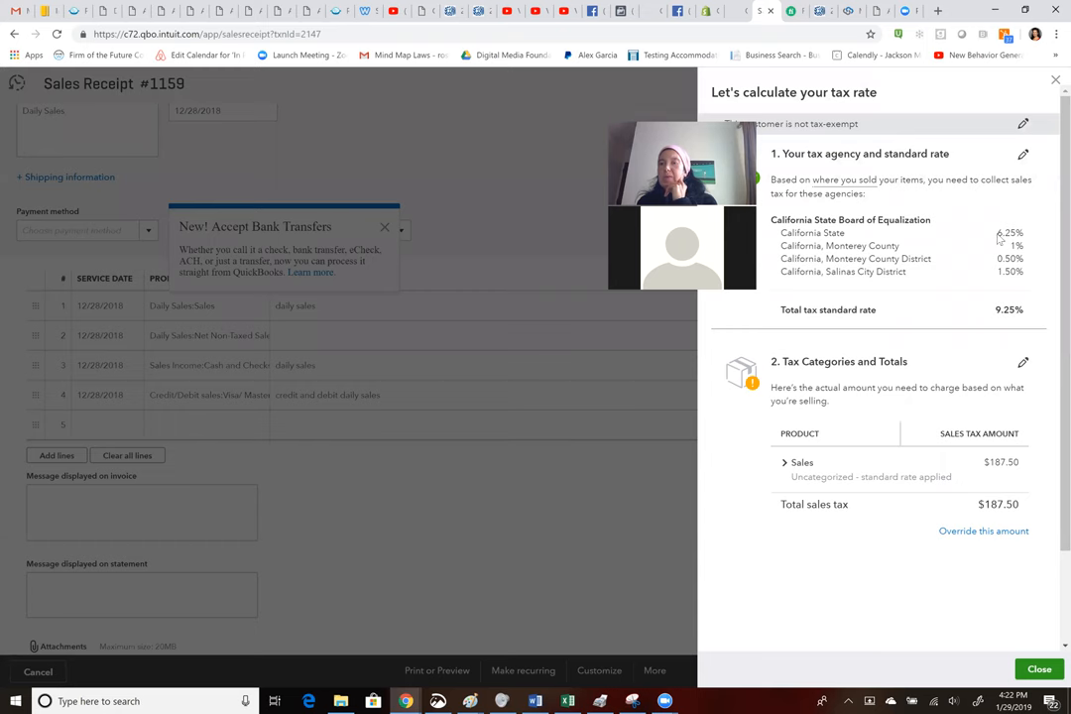
pyautogui.moveTo(1008, 331)
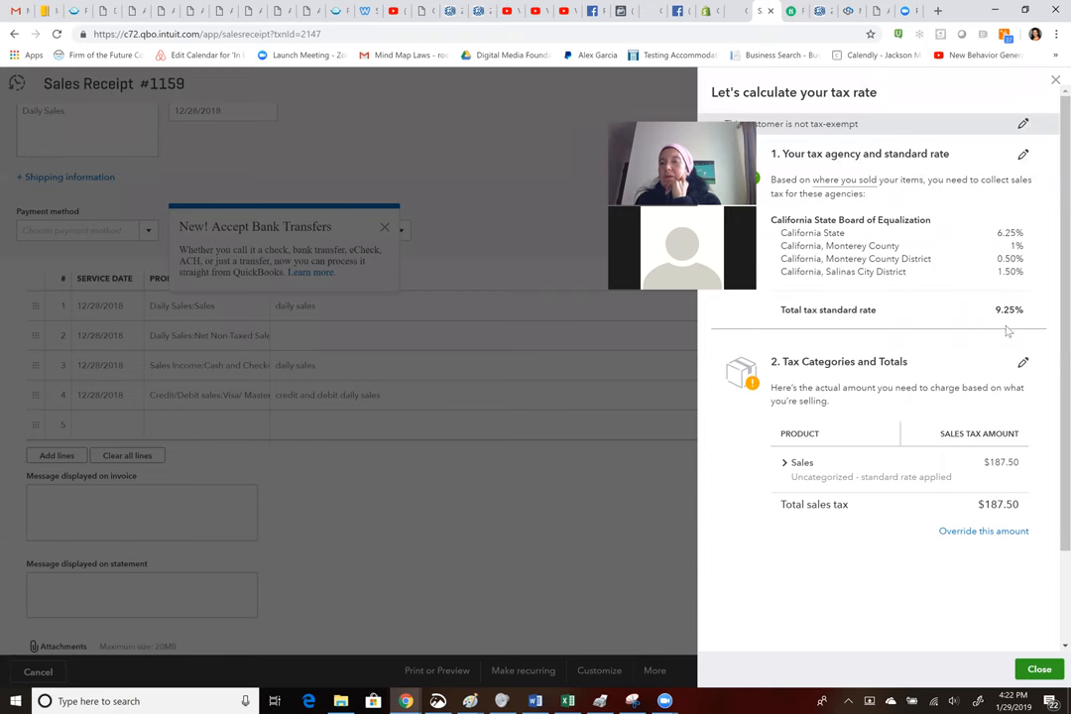
pyautogui.moveTo(877, 320)
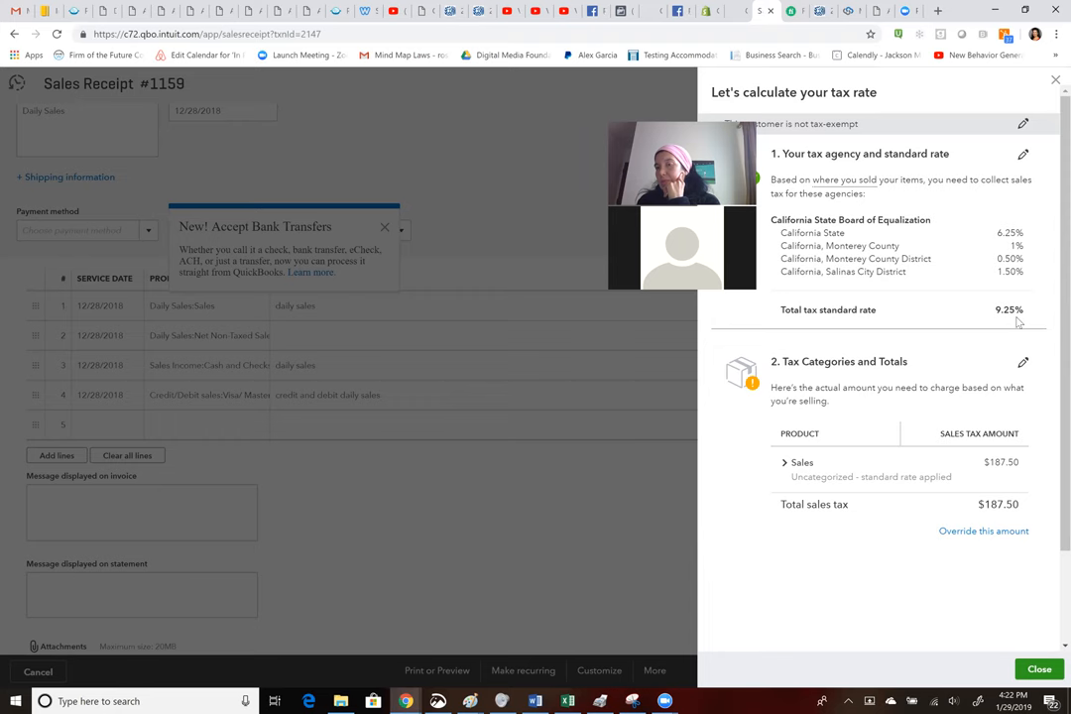
pyautogui.moveTo(982, 297)
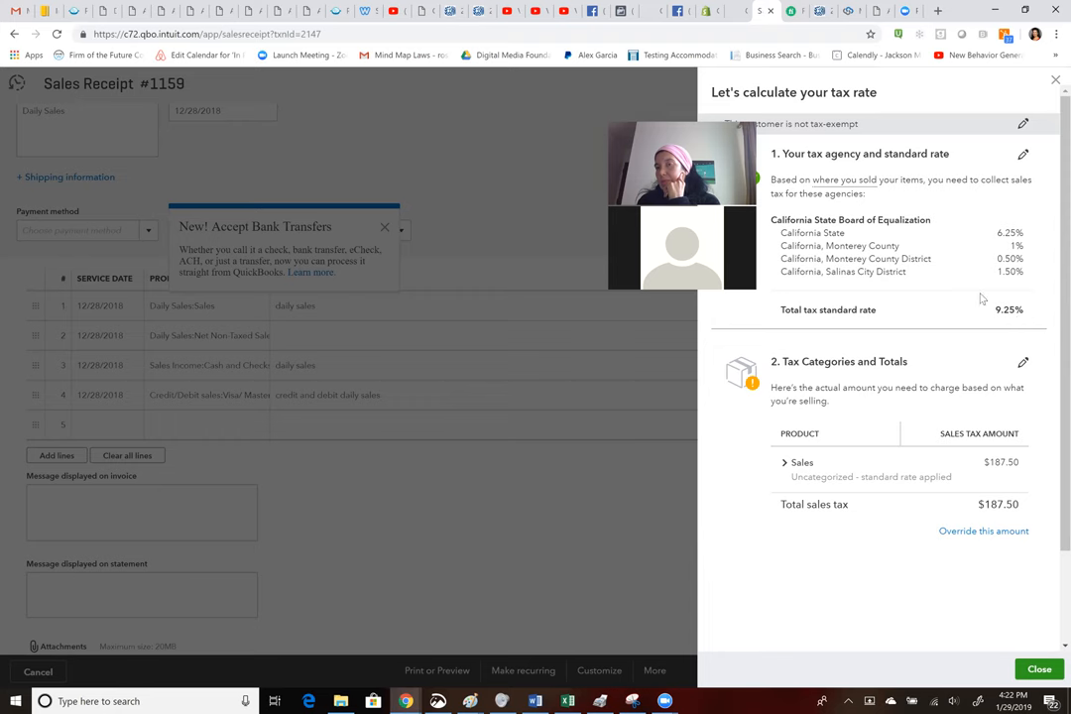
pyautogui.moveTo(1014, 349)
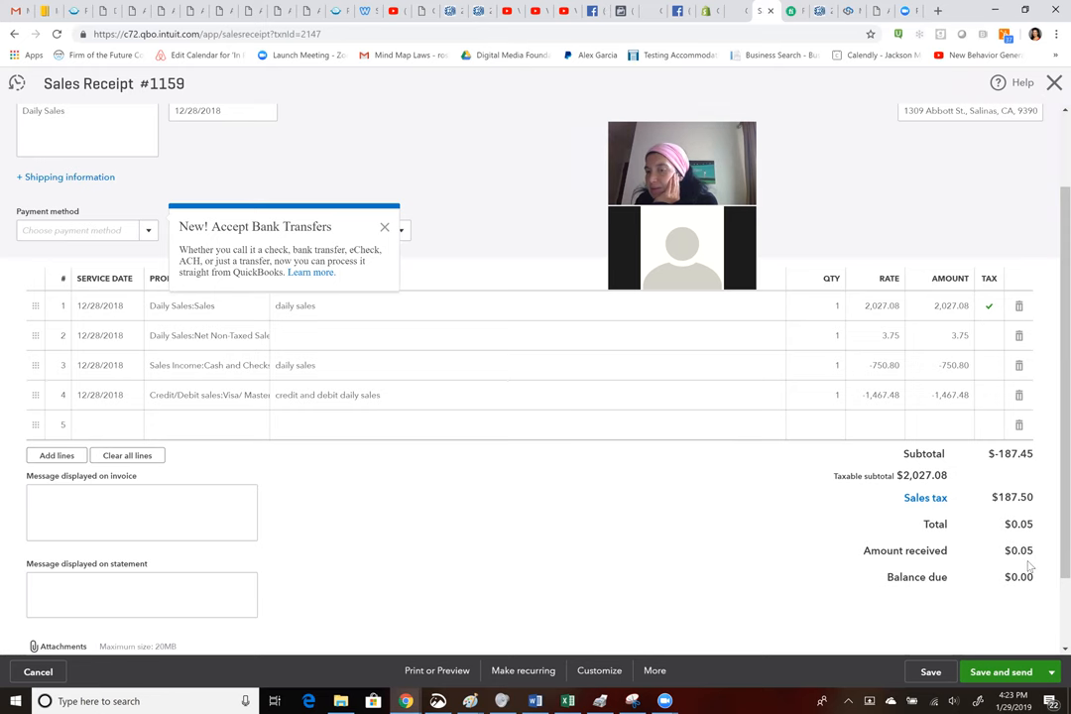
pyautogui.moveTo(996, 555)
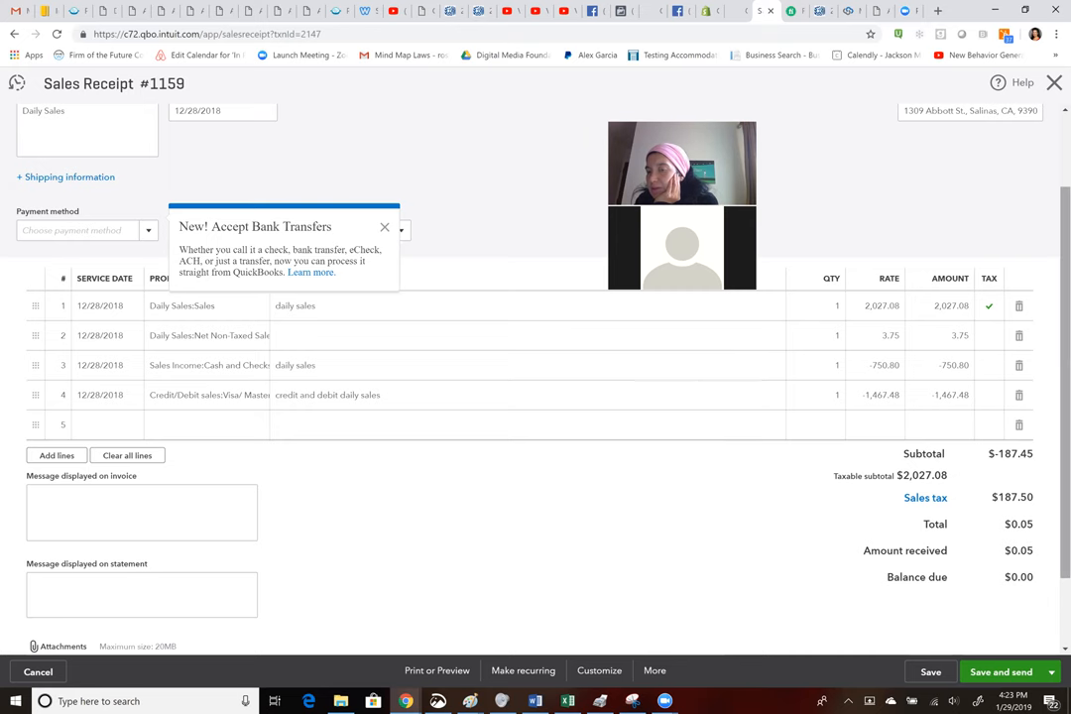
# - Reopen the sales tax calculation behind the $187.50 tax and choose to override the amount
pyautogui.scroll(-3)
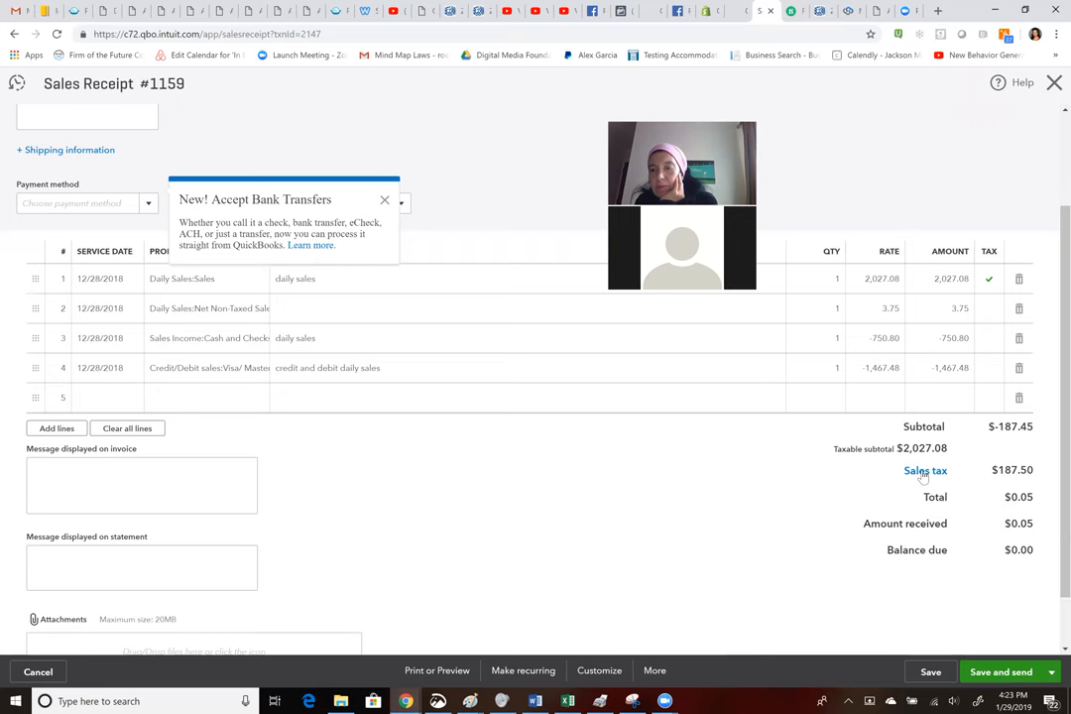
pyautogui.click(924, 470)
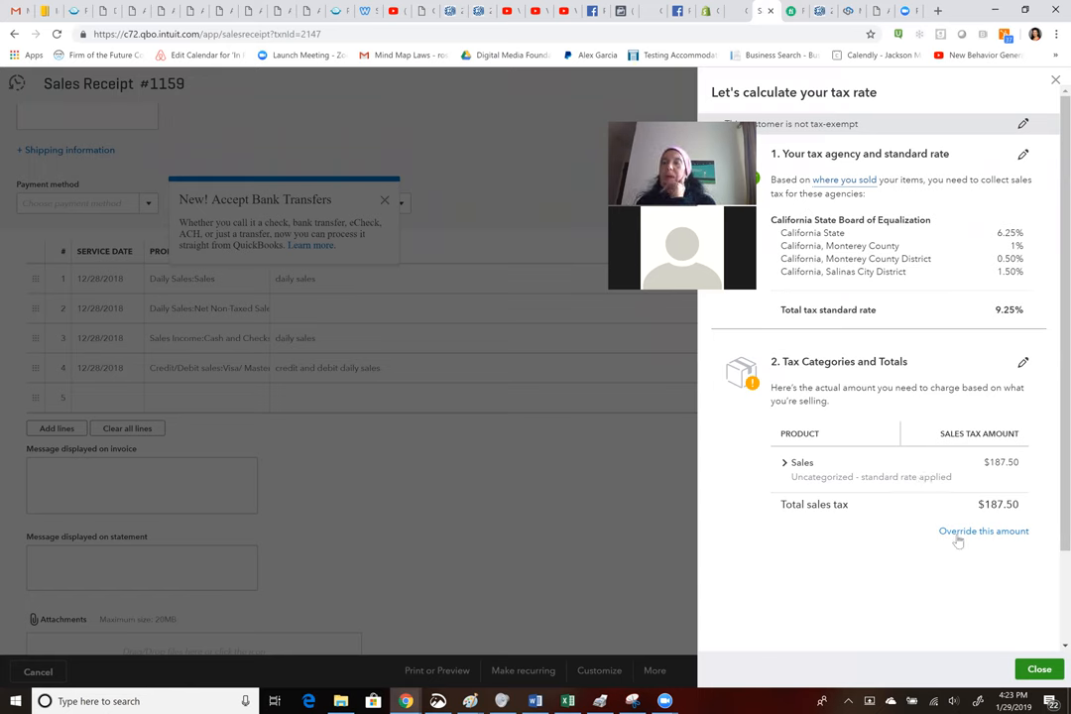
pyautogui.click(983, 532)
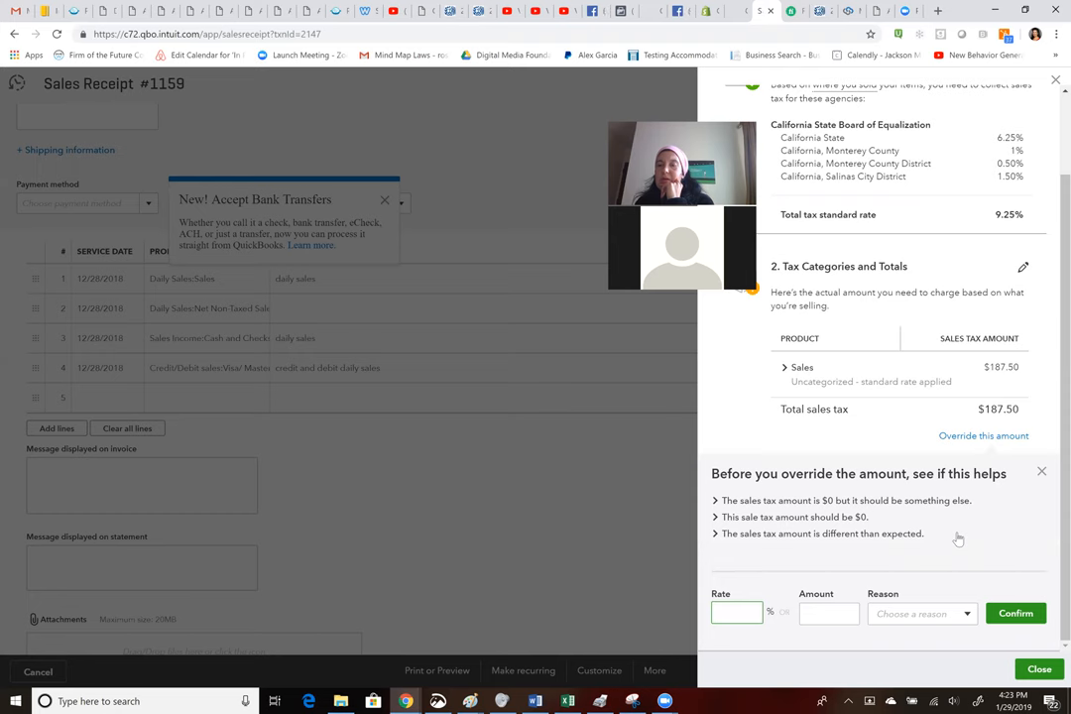
# - Start entering an override tax amount of $187.45 in the override form's Amount box
pyautogui.click(738, 611)
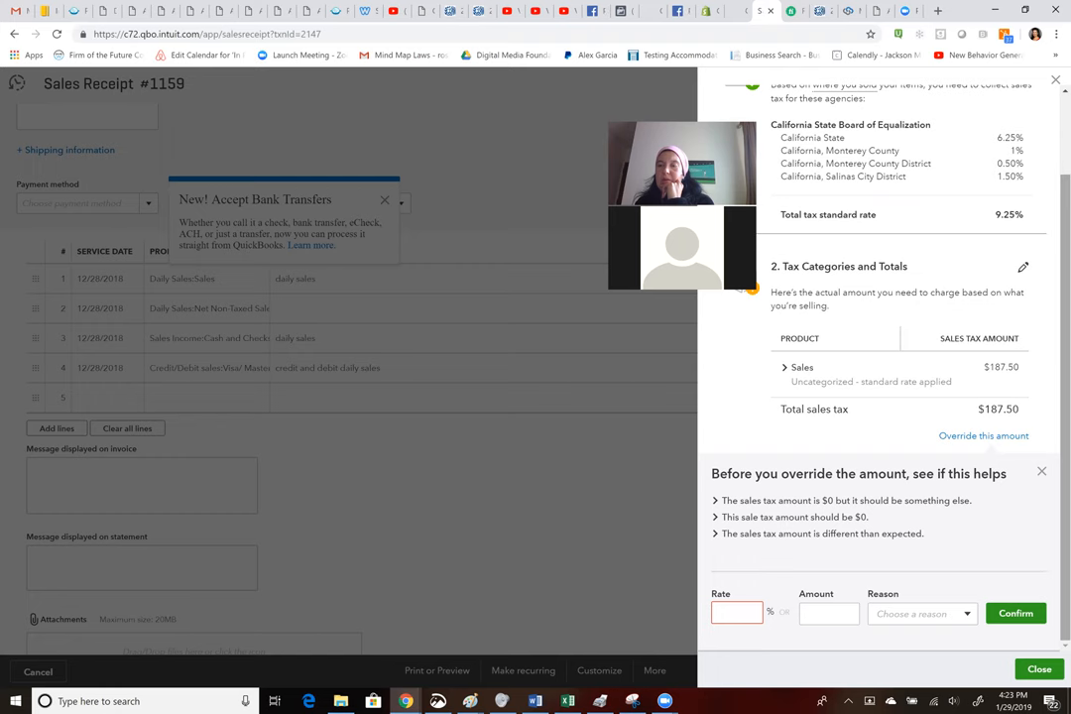
pyautogui.click(829, 612)
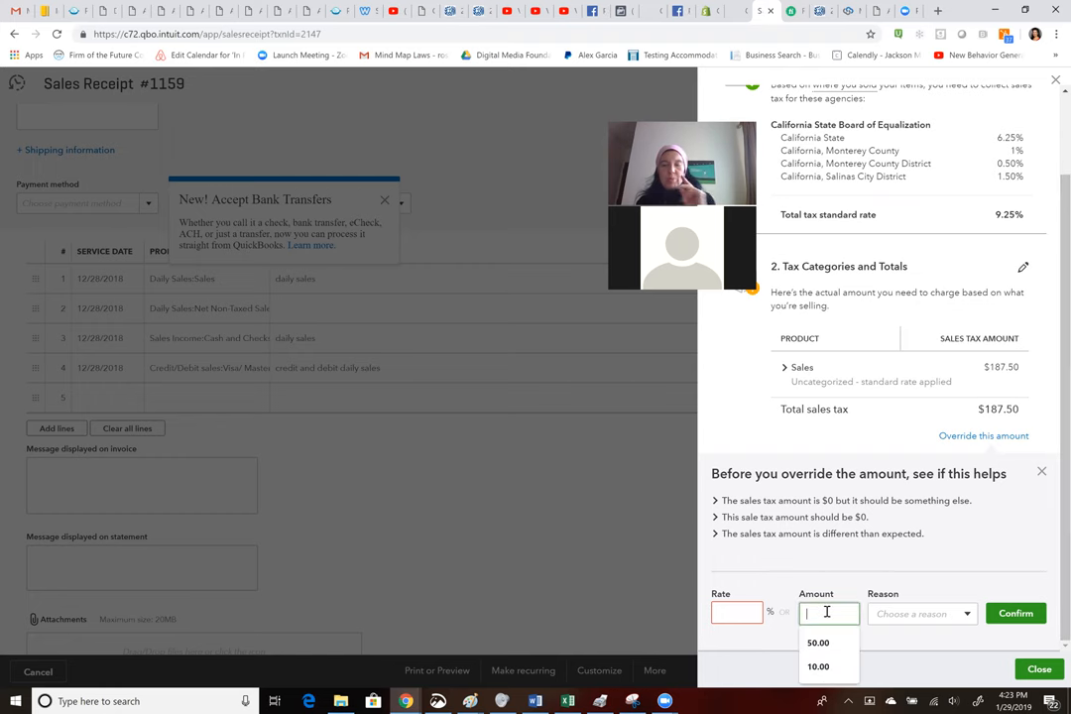
pyautogui.write('187.45')
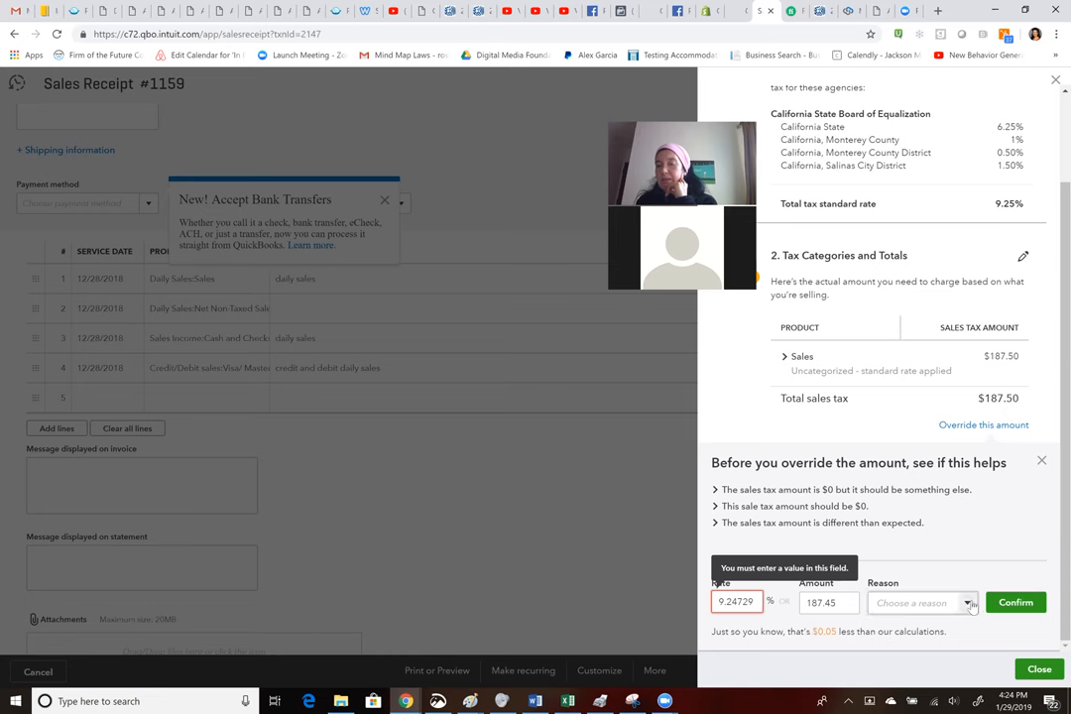
# - Choose Other as the sales tax override reason, leaving the override unconfirmed
pyautogui.click(923, 602)
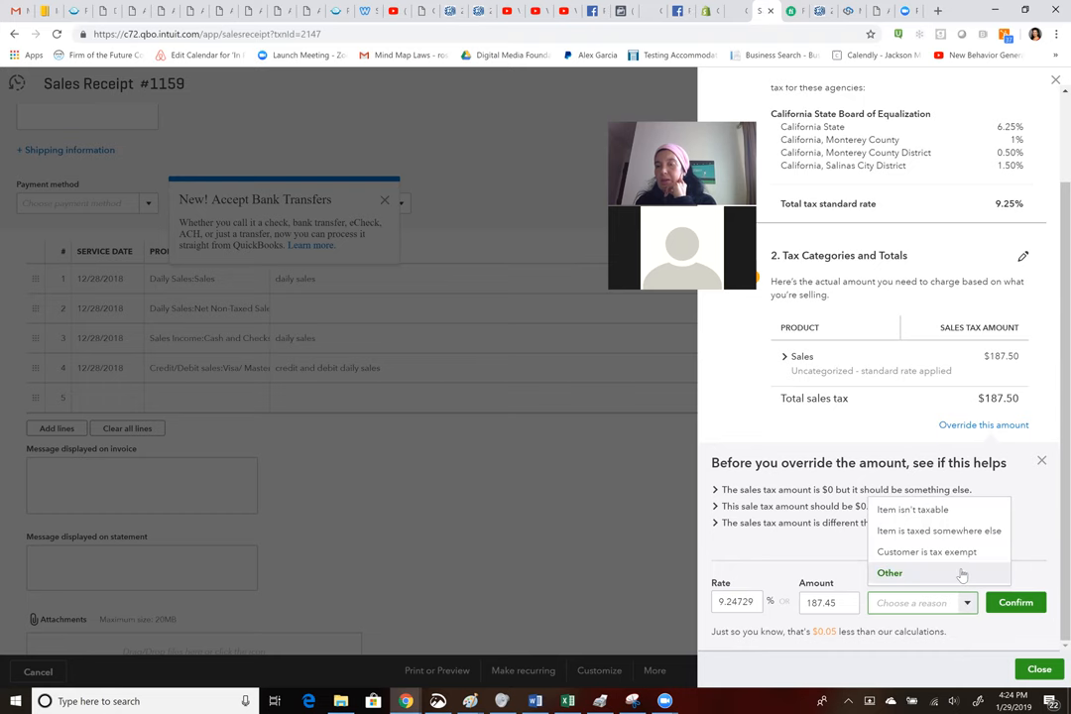
pyautogui.click(888, 571)
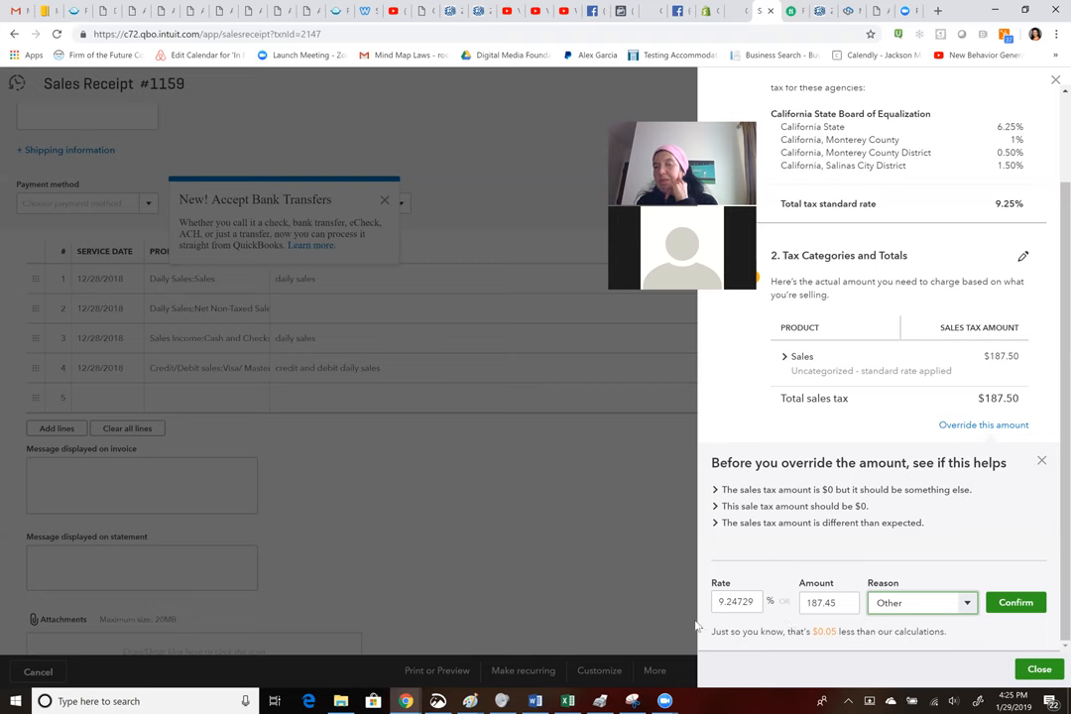
pyautogui.click(738, 603)
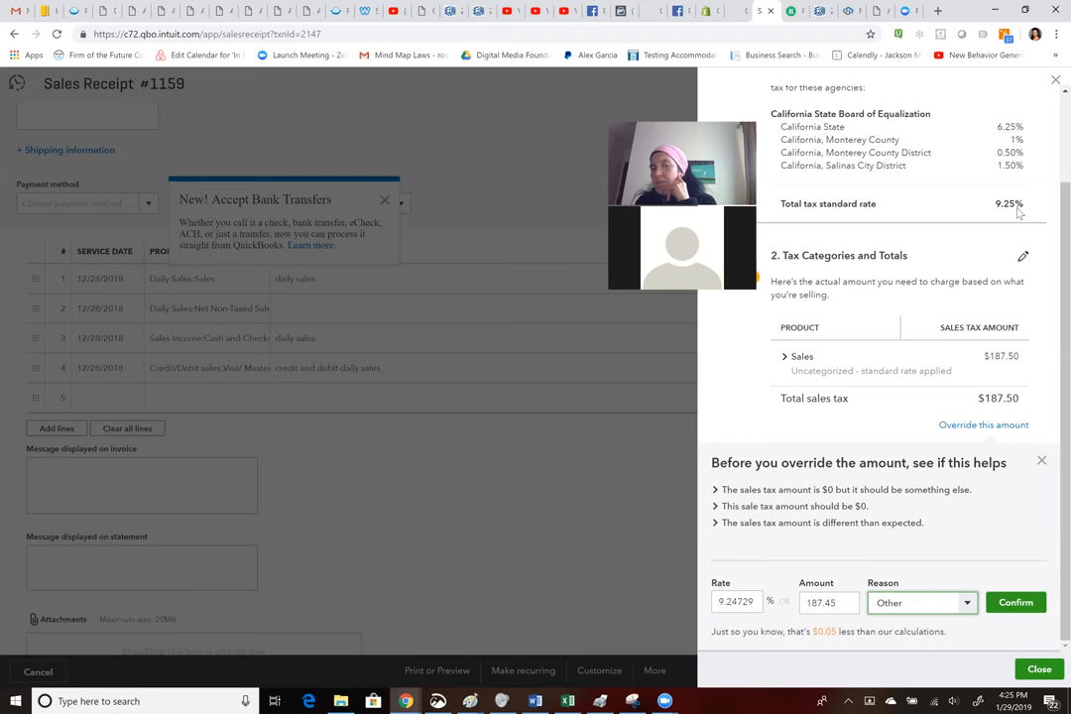
pyautogui.moveTo(965, 343)
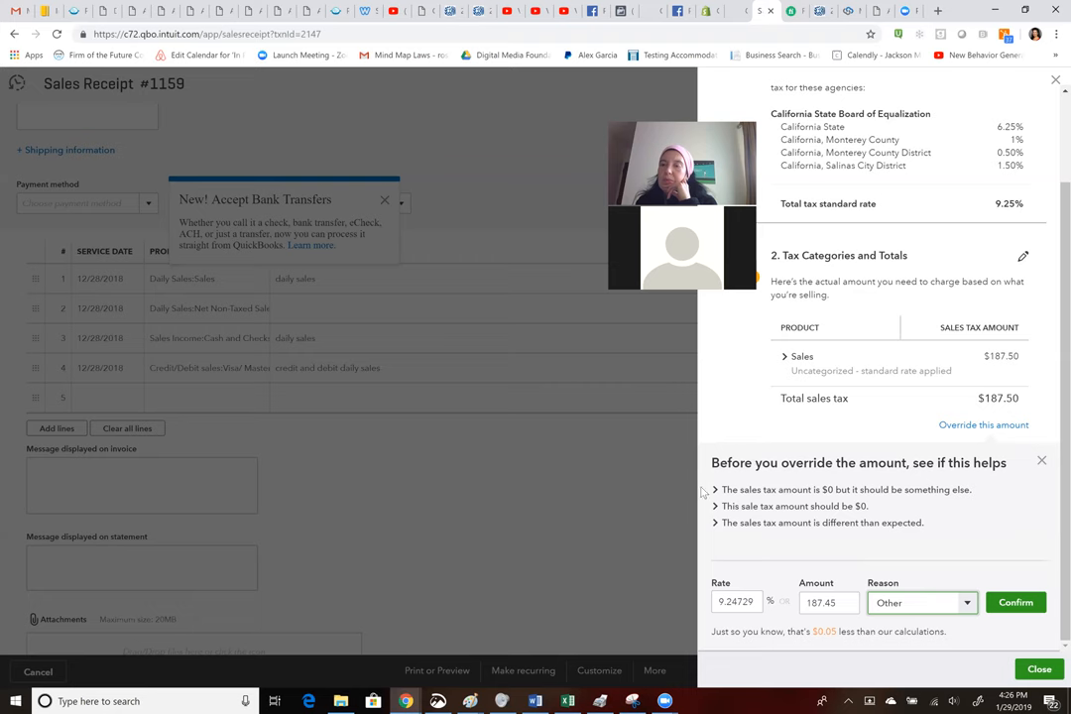
pyautogui.moveTo(756, 650)
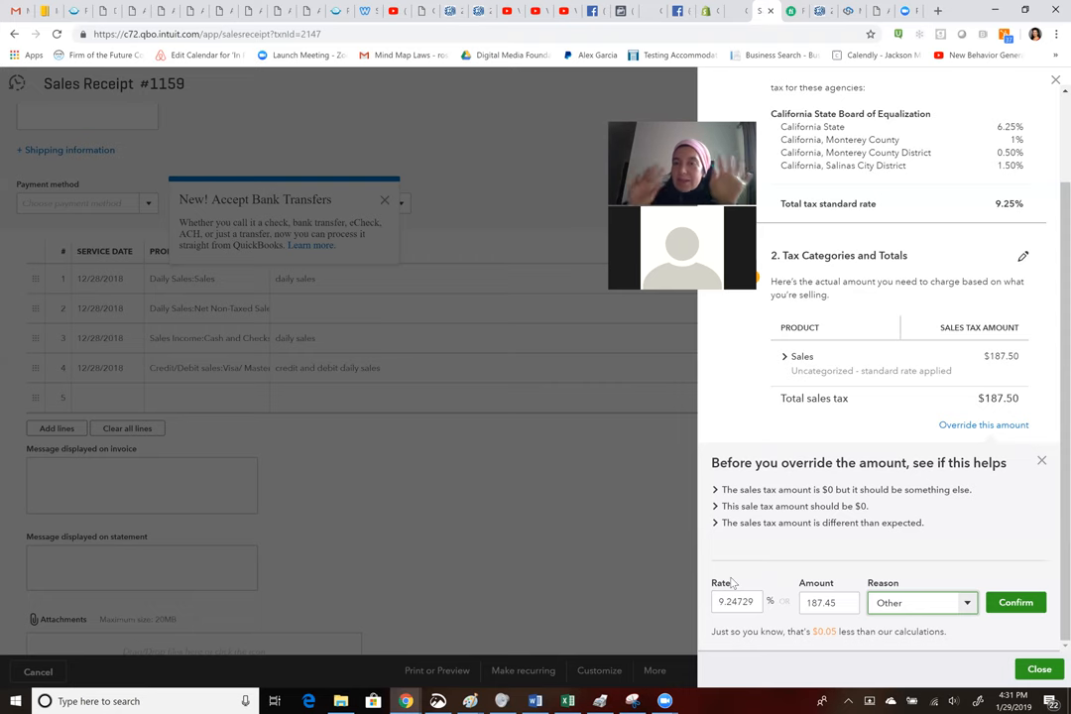
pyautogui.moveTo(801, 261)
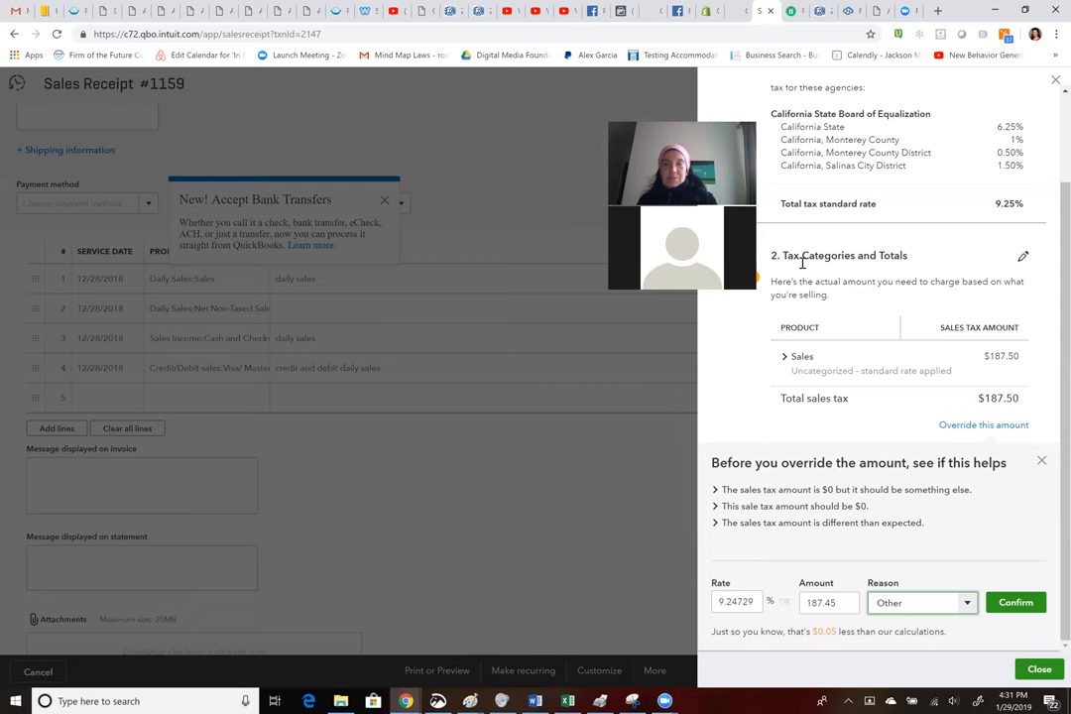